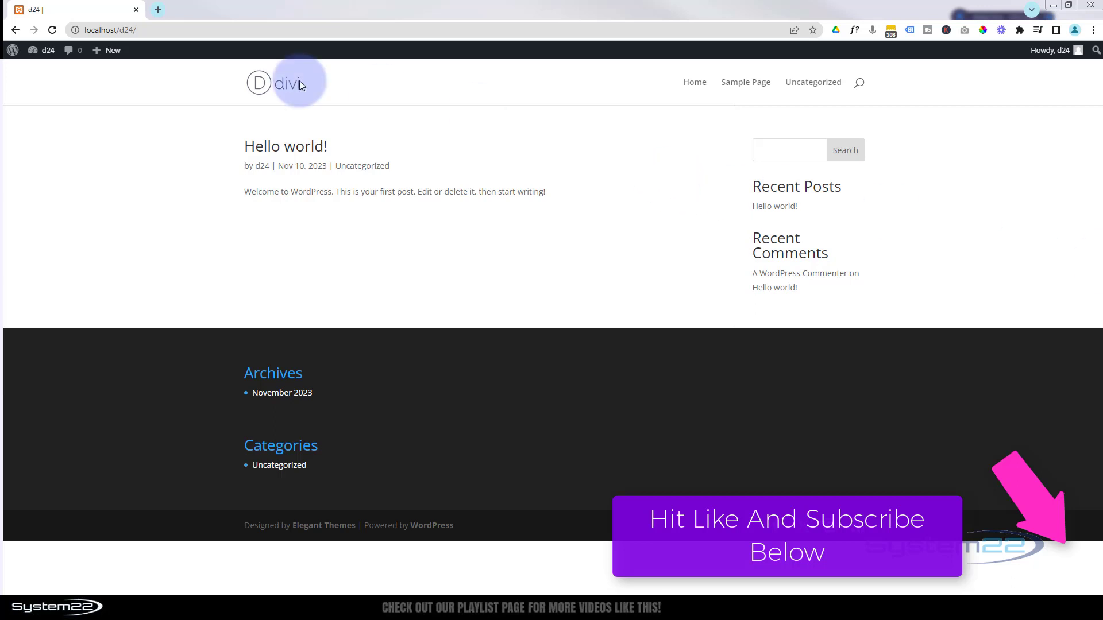
{"action": "mouse_move", "coordinate": [60, 60]}
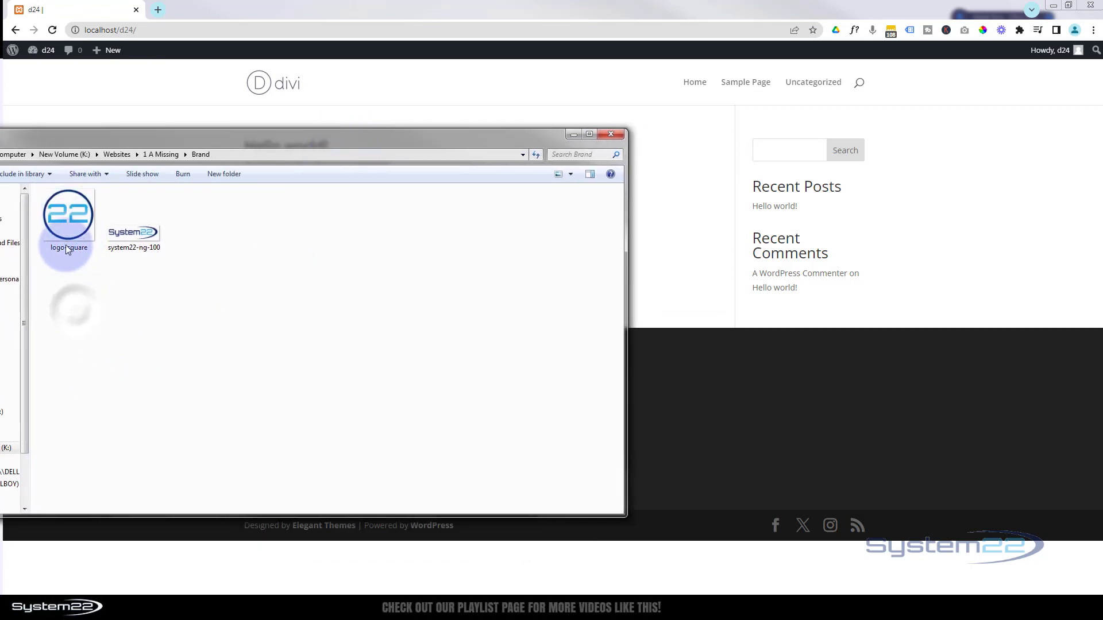
{"action": "mouse_move", "coordinate": [69, 228]}
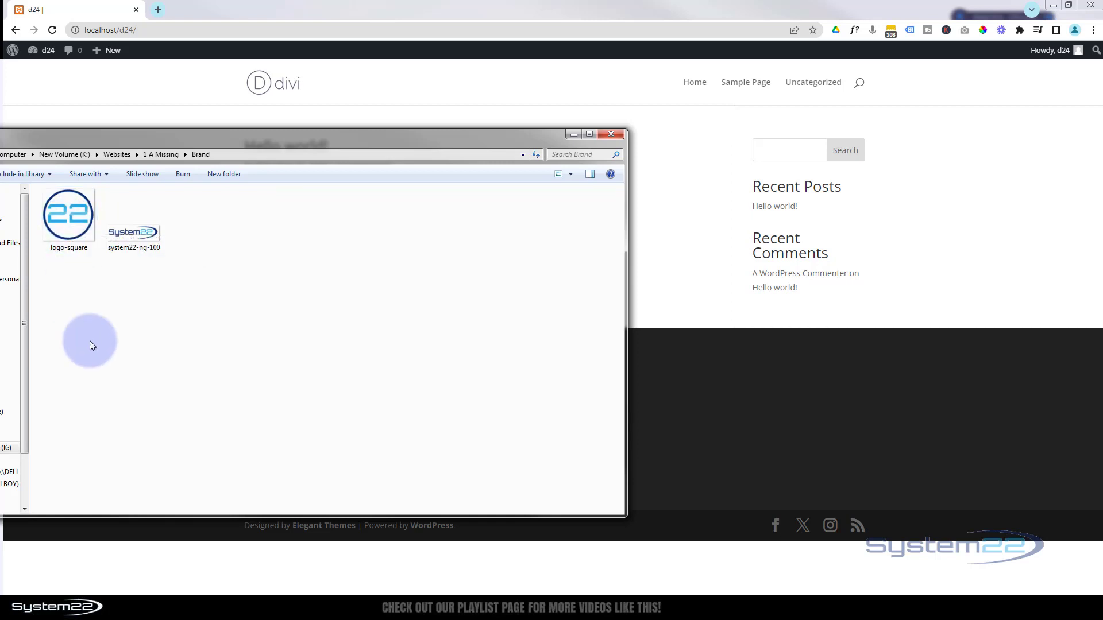
{"action": "mouse_move", "coordinate": [133, 232]}
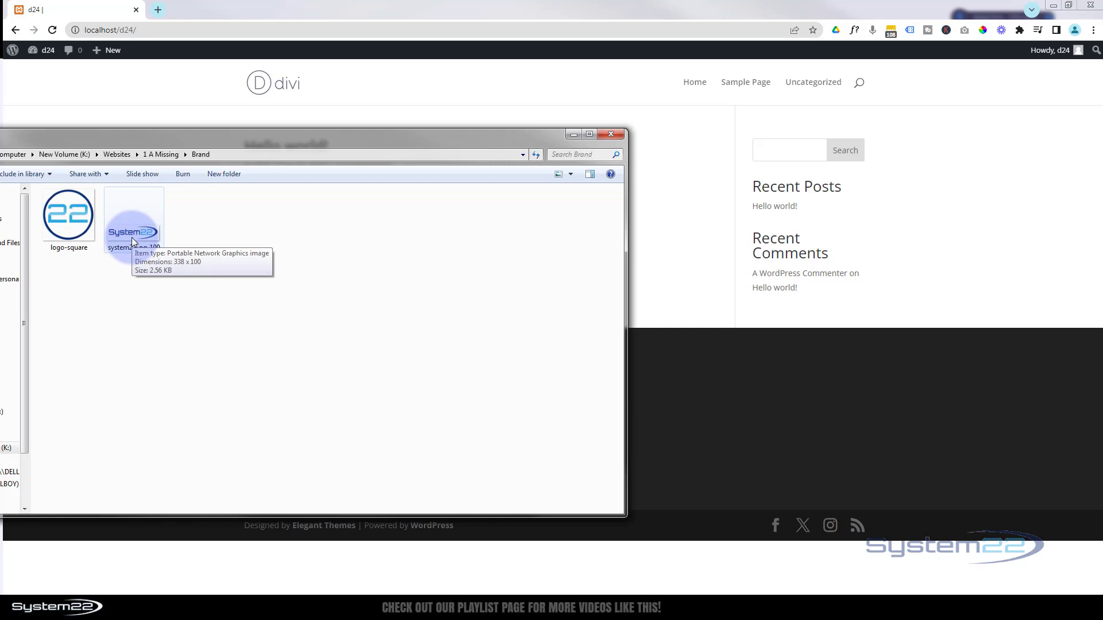
{"action": "mouse_move", "coordinate": [314, 144]}
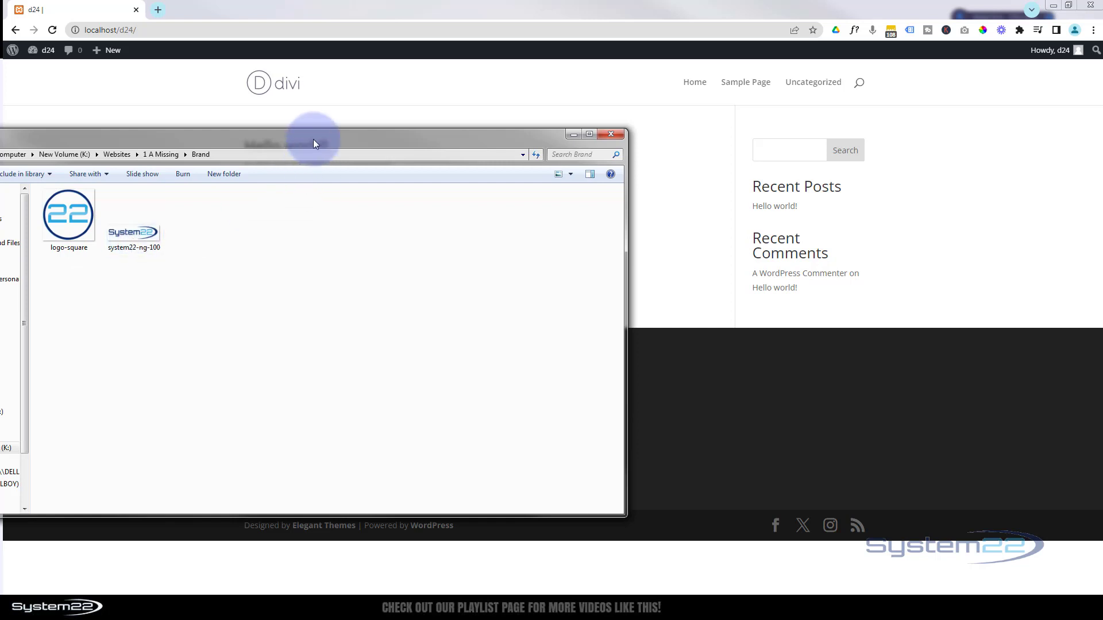
Go from the live site to the admin Dashboard and head into Divi > Theme Options.
{"action": "left_click", "coordinate": [611, 133]}
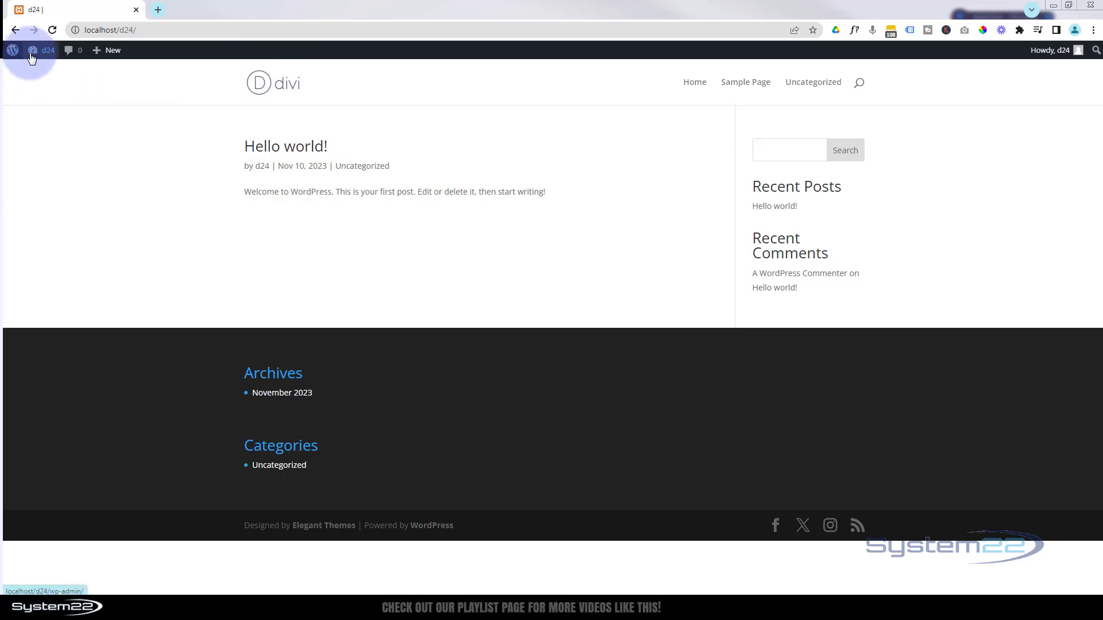
{"action": "left_click", "coordinate": [46, 49]}
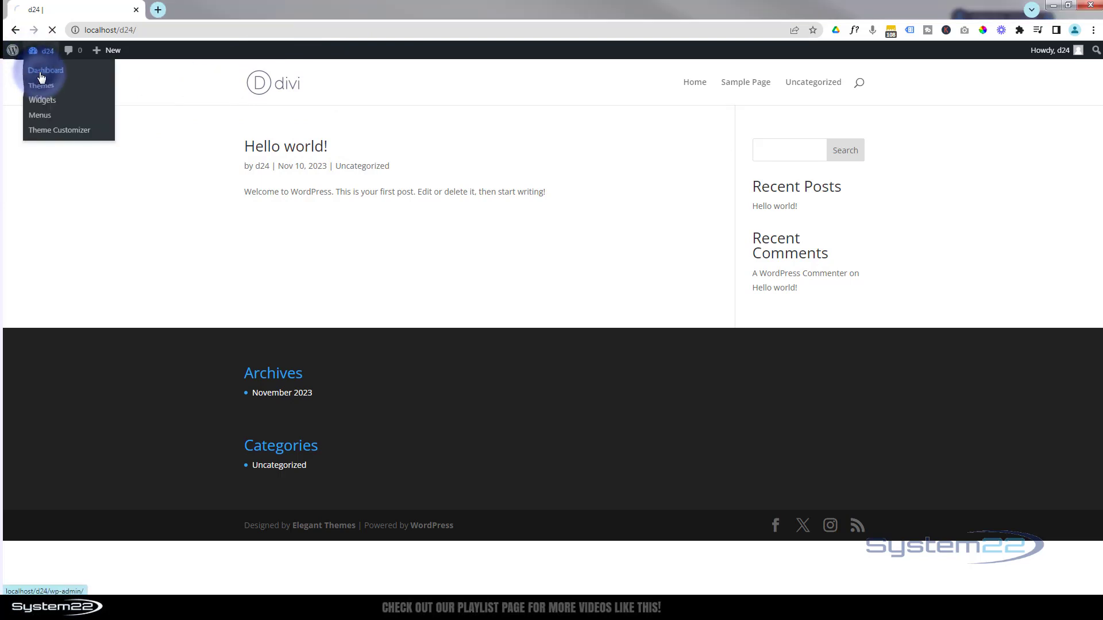
{"action": "left_click", "coordinate": [46, 70]}
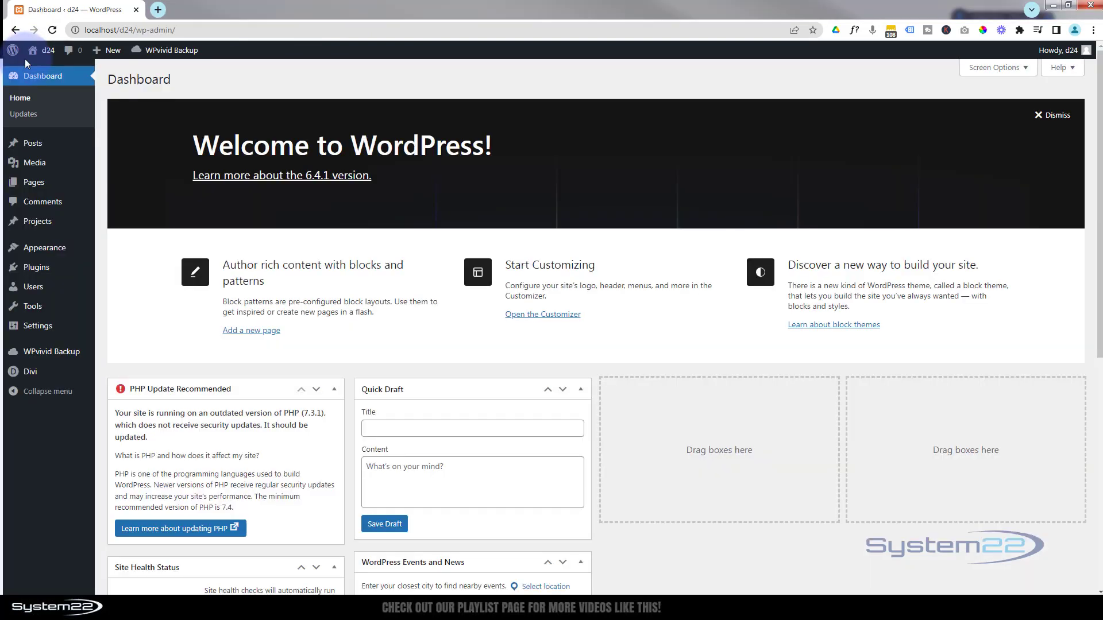
{"action": "mouse_move", "coordinate": [27, 373]}
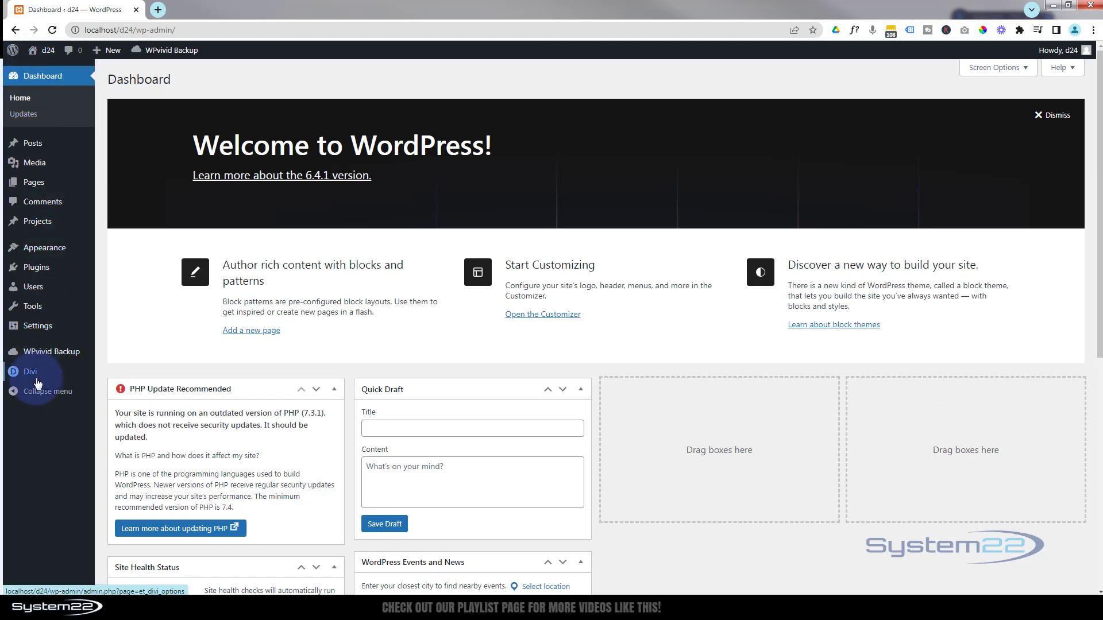
{"action": "left_click", "coordinate": [26, 372]}
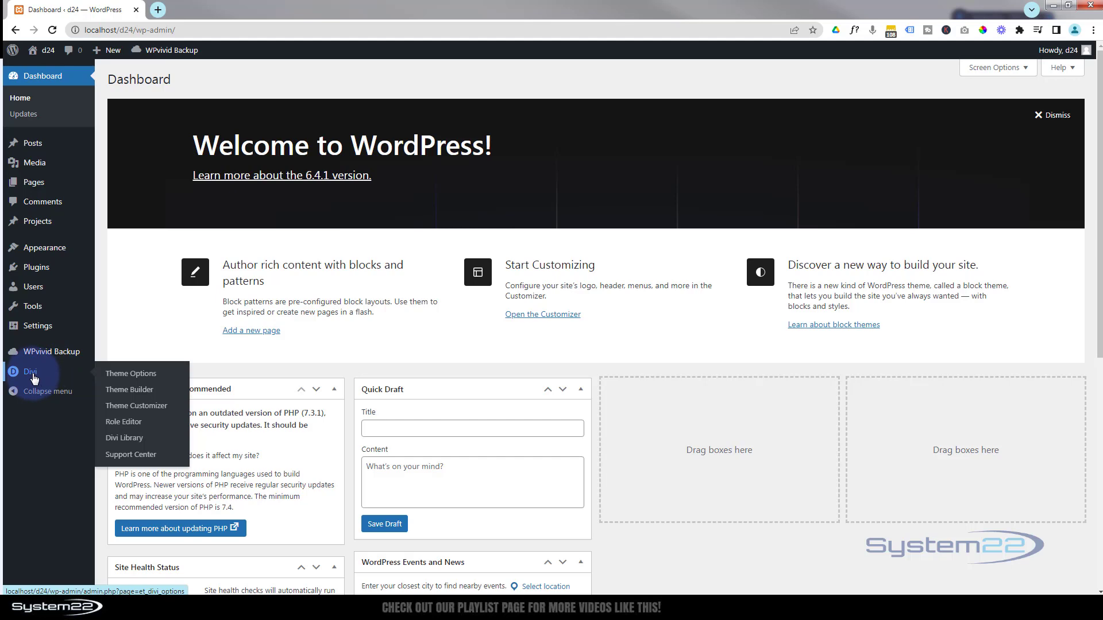
{"action": "left_click", "coordinate": [131, 374]}
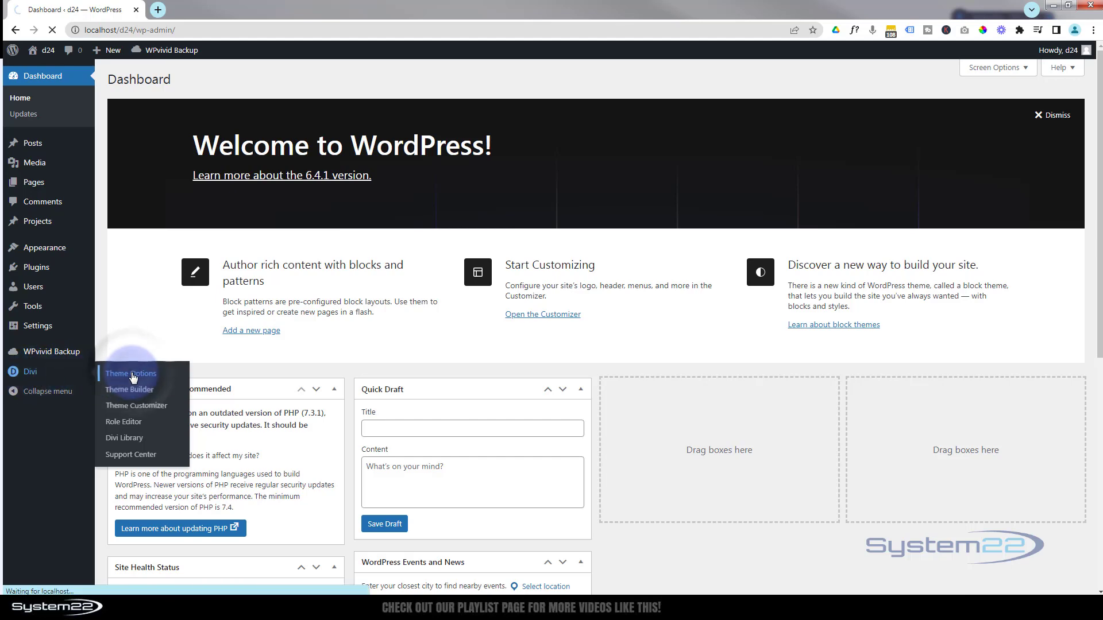
On Divi Theme Options General tab, start the Upload image chooser for the Logo.
{"action": "left_click", "coordinate": [131, 374]}
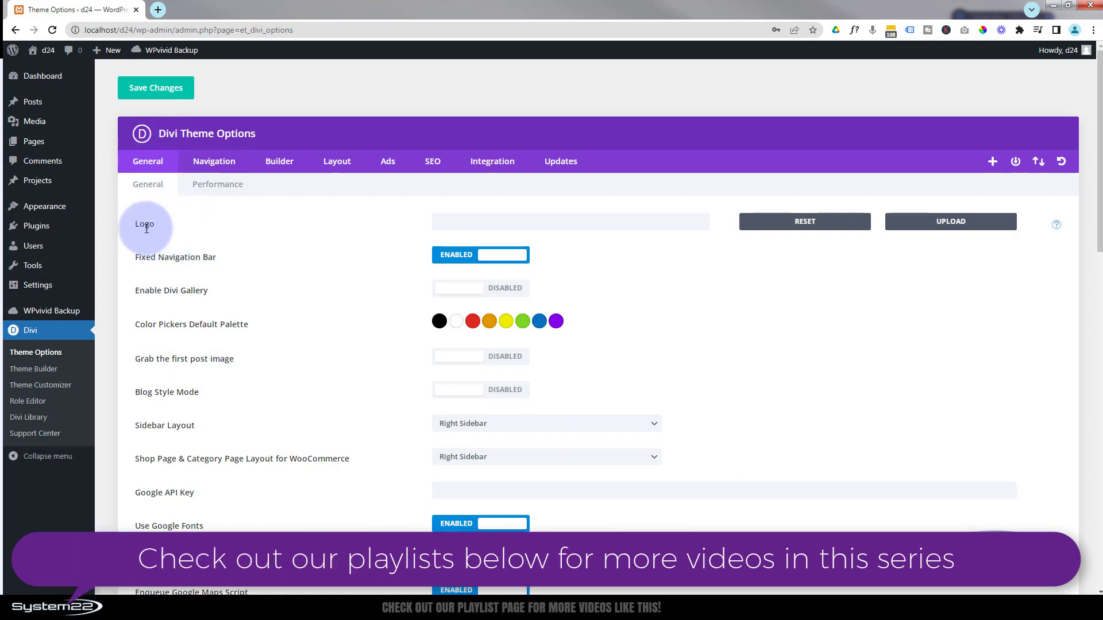
{"action": "mouse_move", "coordinate": [868, 229]}
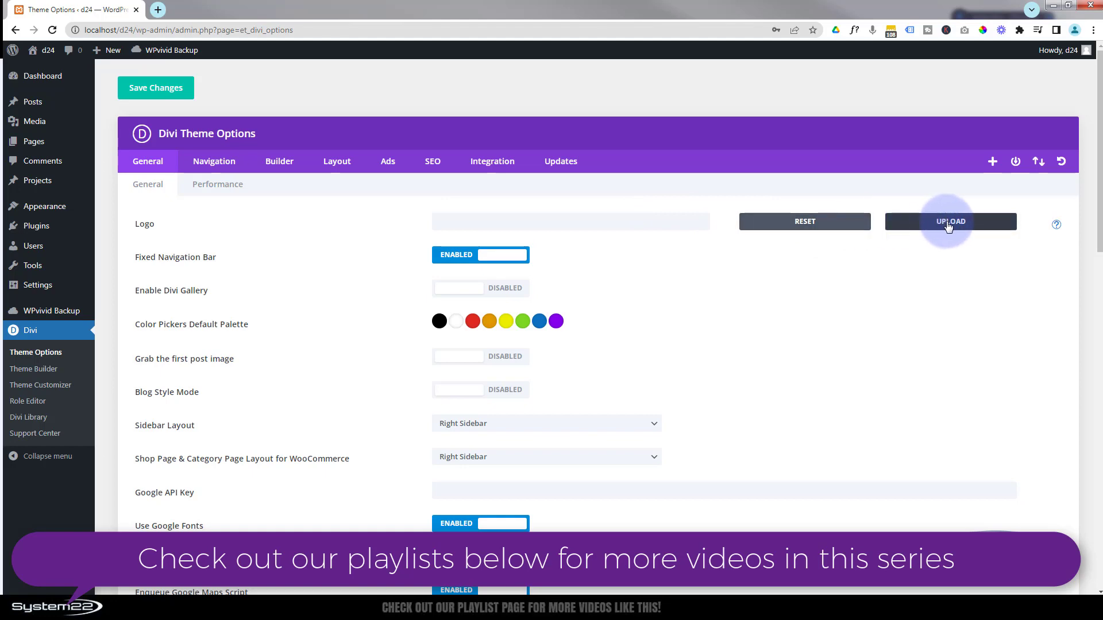
{"action": "left_click", "coordinate": [951, 221]}
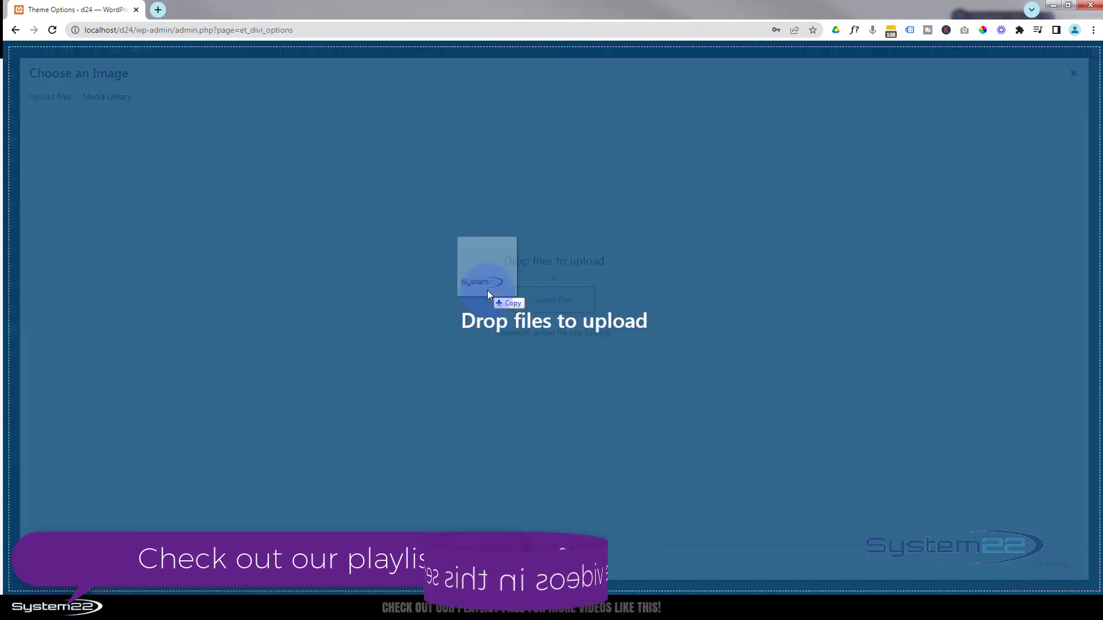
Upload system22-ng-100.png, give it alt text 'logo', and set it as the site logo.
{"action": "left_click", "coordinate": [107, 96]}
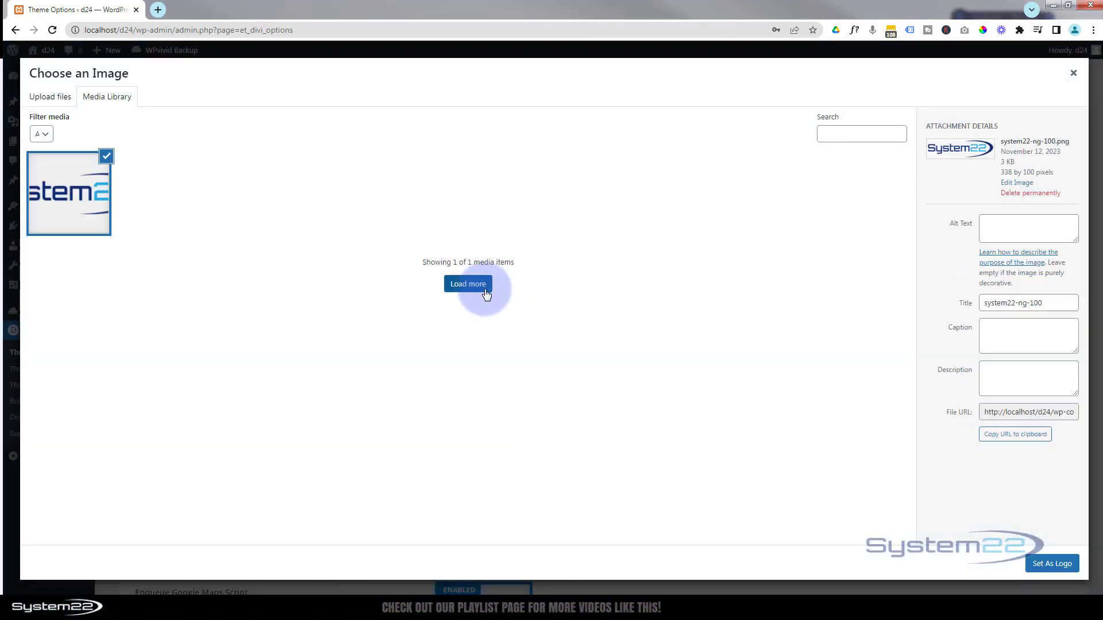
{"action": "left_click", "coordinate": [1027, 227]}
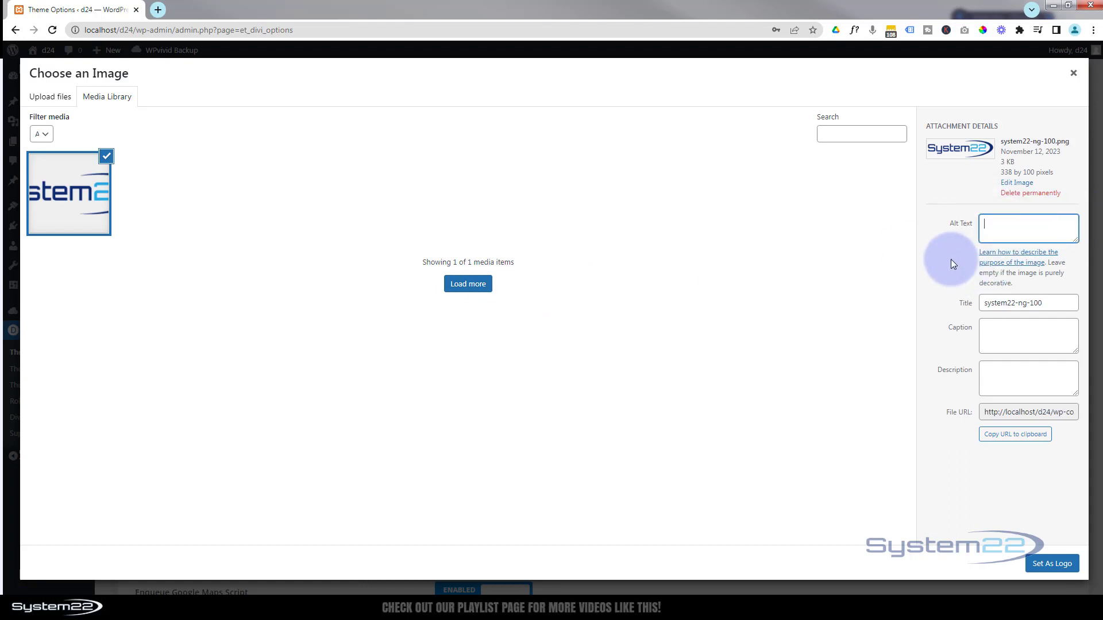
{"action": "type", "text": "logo"}
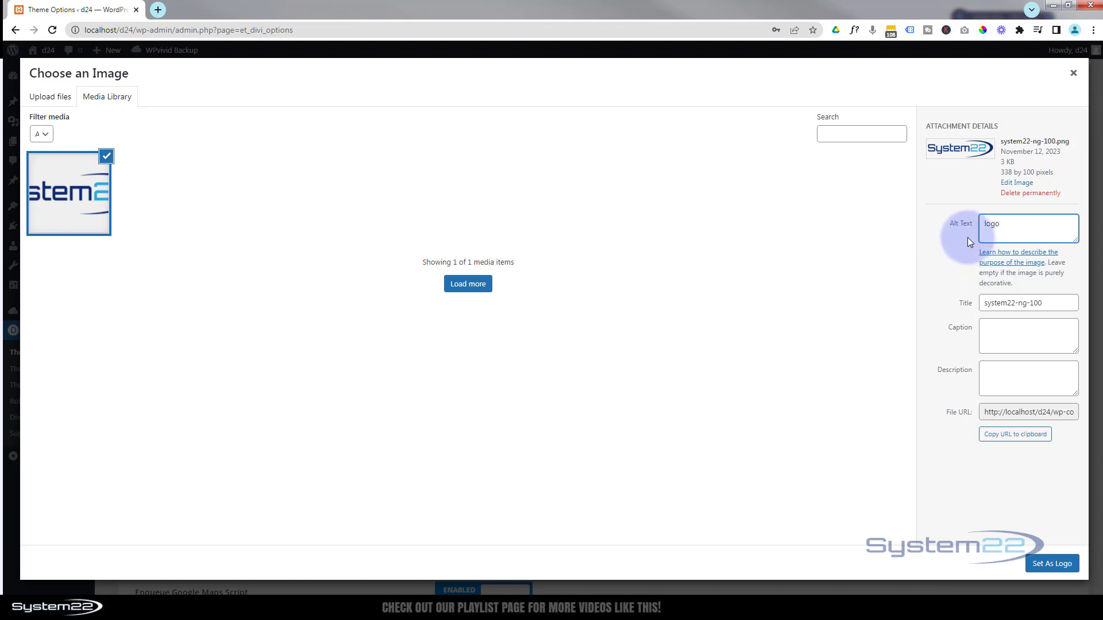
{"action": "mouse_move", "coordinate": [947, 243]}
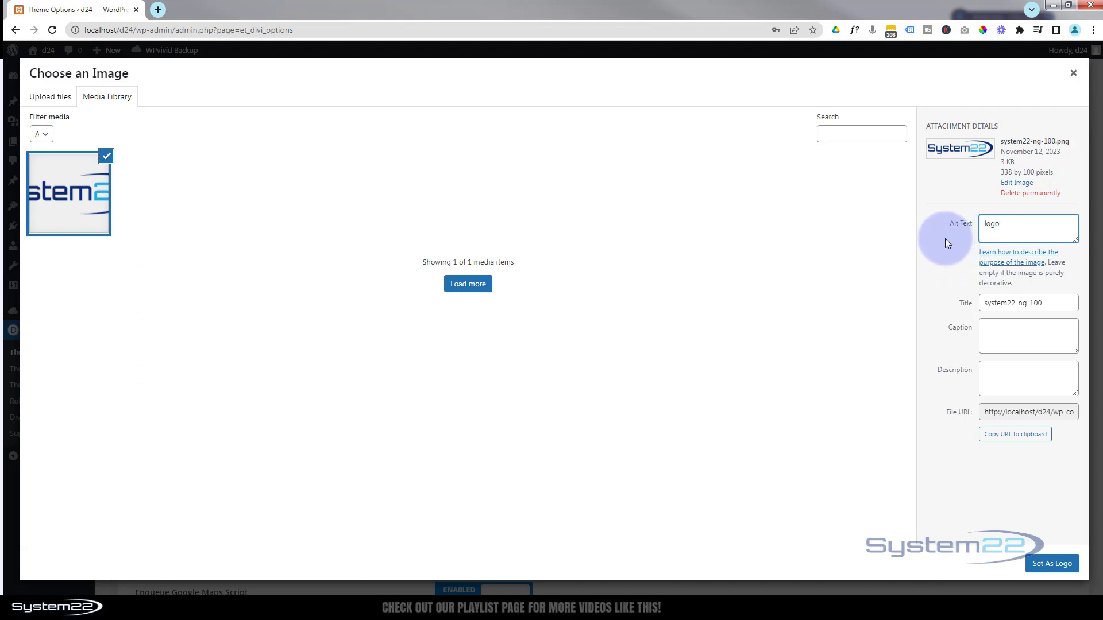
{"action": "left_click", "coordinate": [1028, 225]}
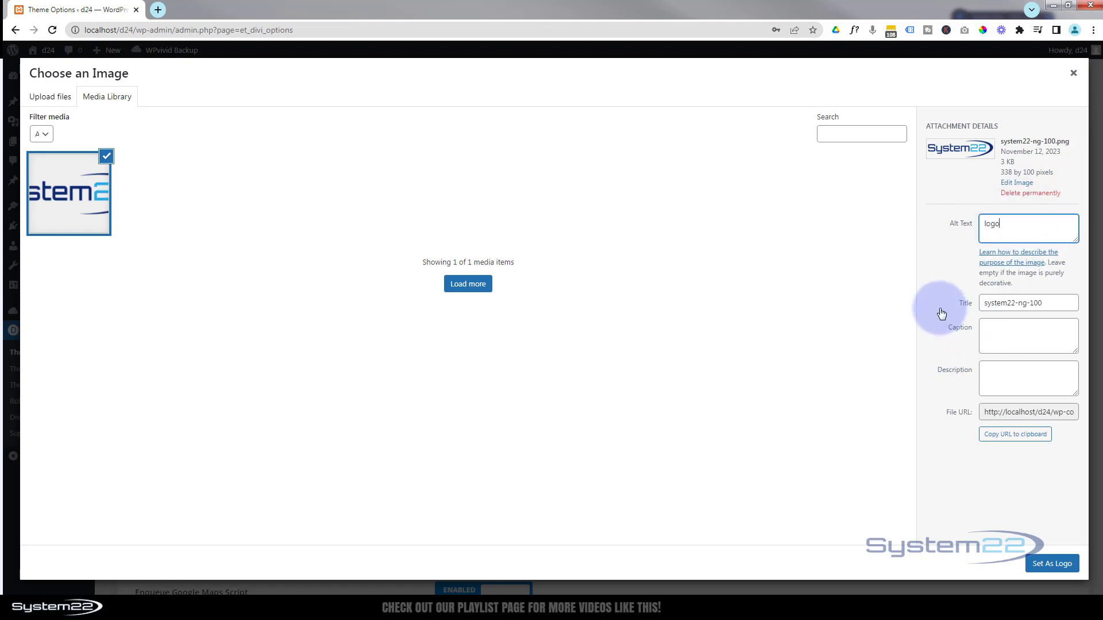
{"action": "mouse_move", "coordinate": [922, 567]}
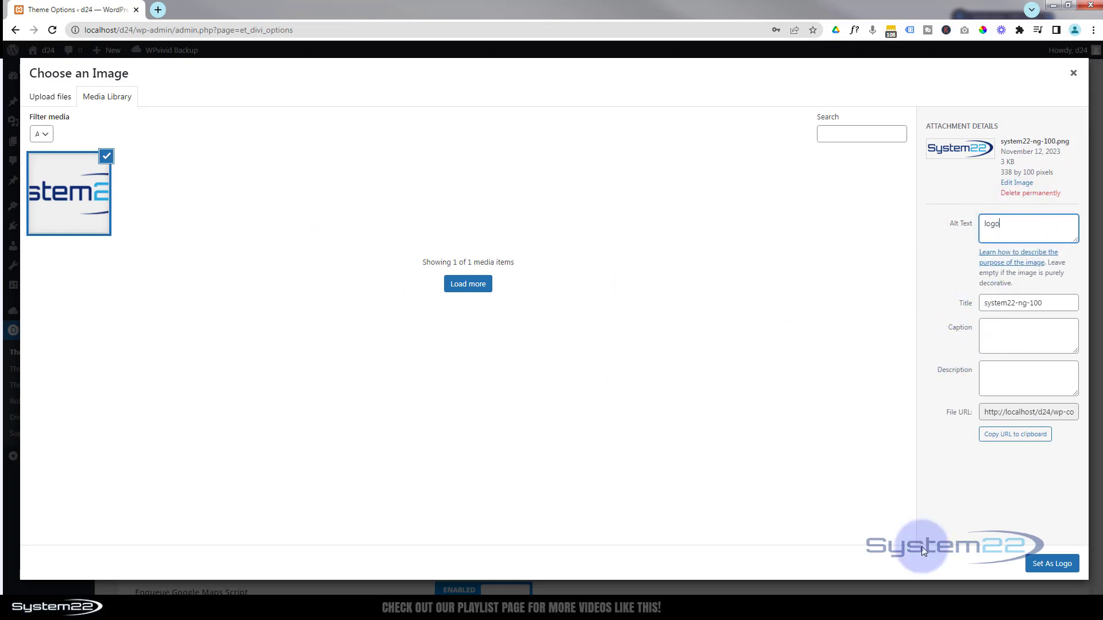
{"action": "left_click", "coordinate": [1053, 563]}
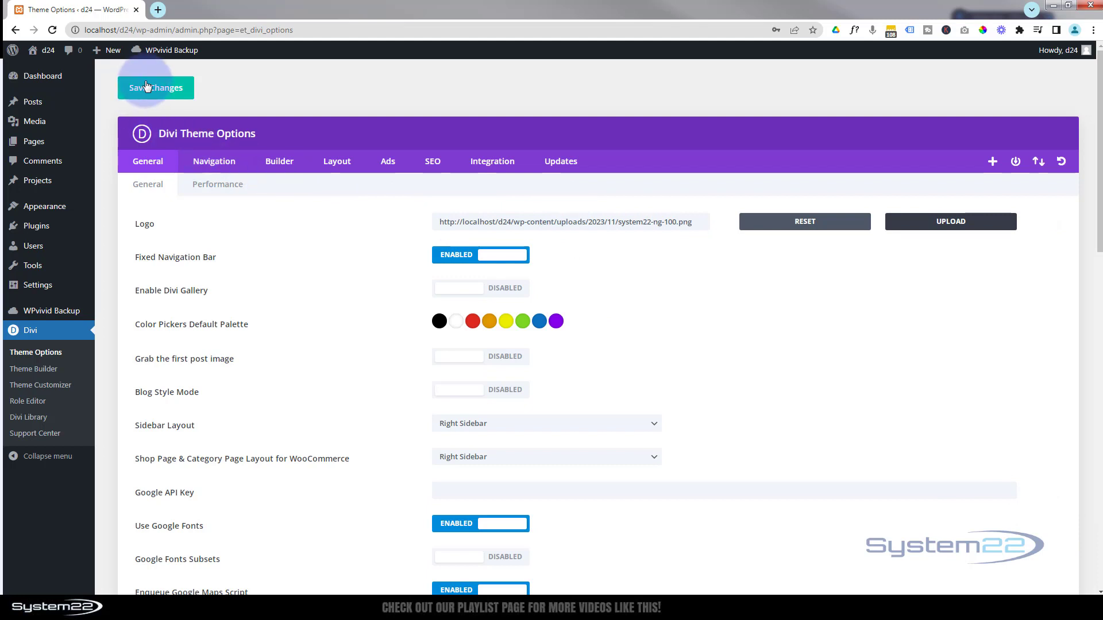
Save the theme options and visit the live site showing the System22 logo in the header.
{"action": "left_click", "coordinate": [155, 88]}
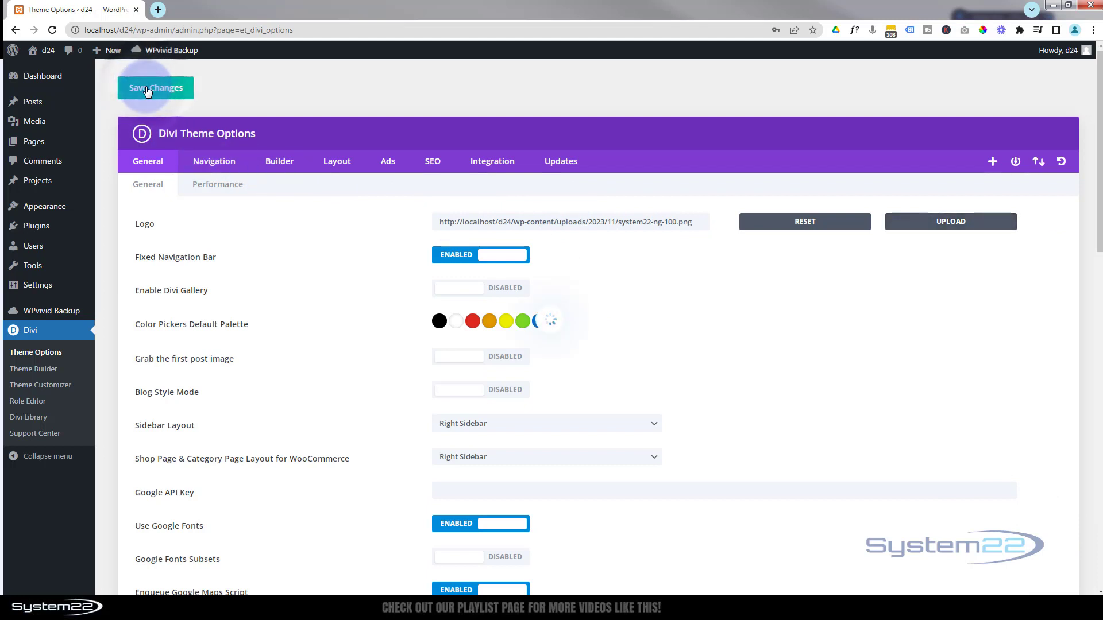
{"action": "left_click", "coordinate": [549, 319]}
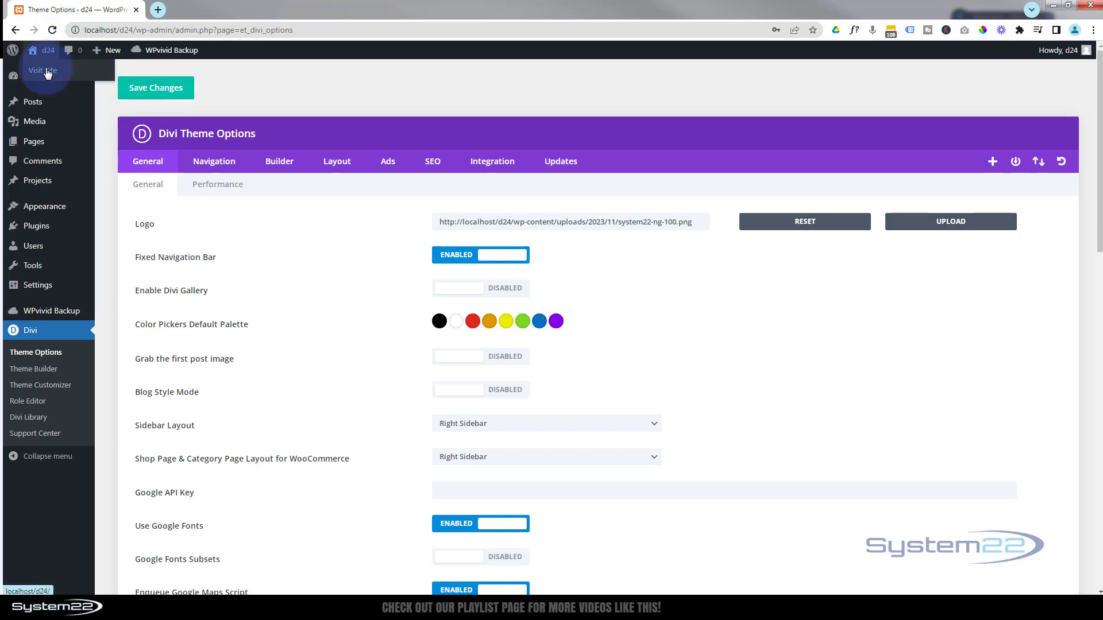
{"action": "left_click", "coordinate": [41, 69]}
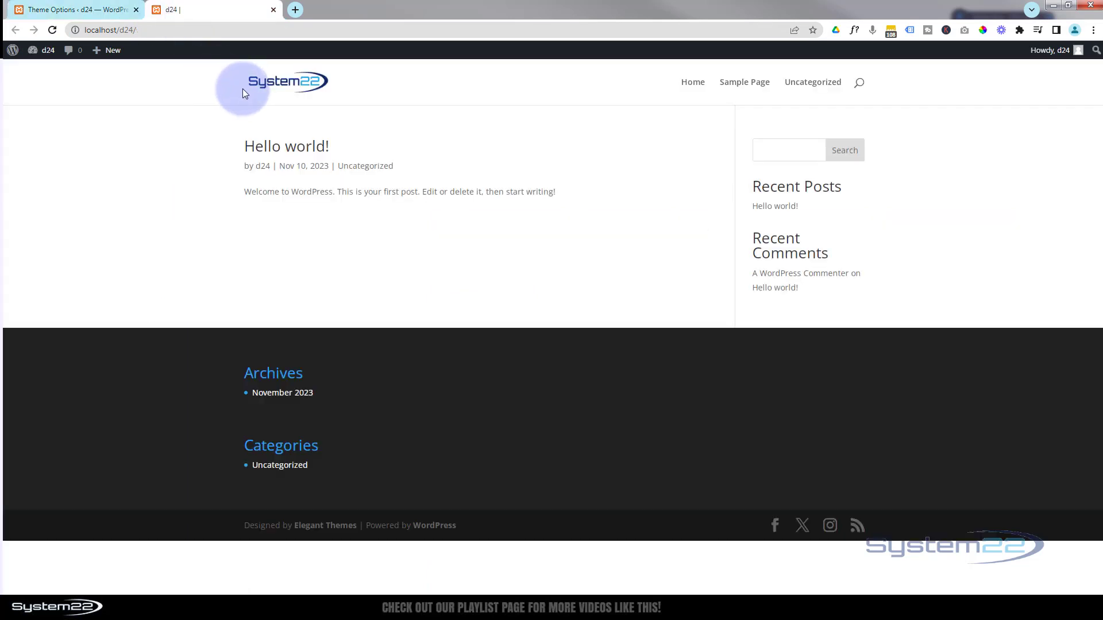
{"action": "mouse_move", "coordinate": [376, 97]}
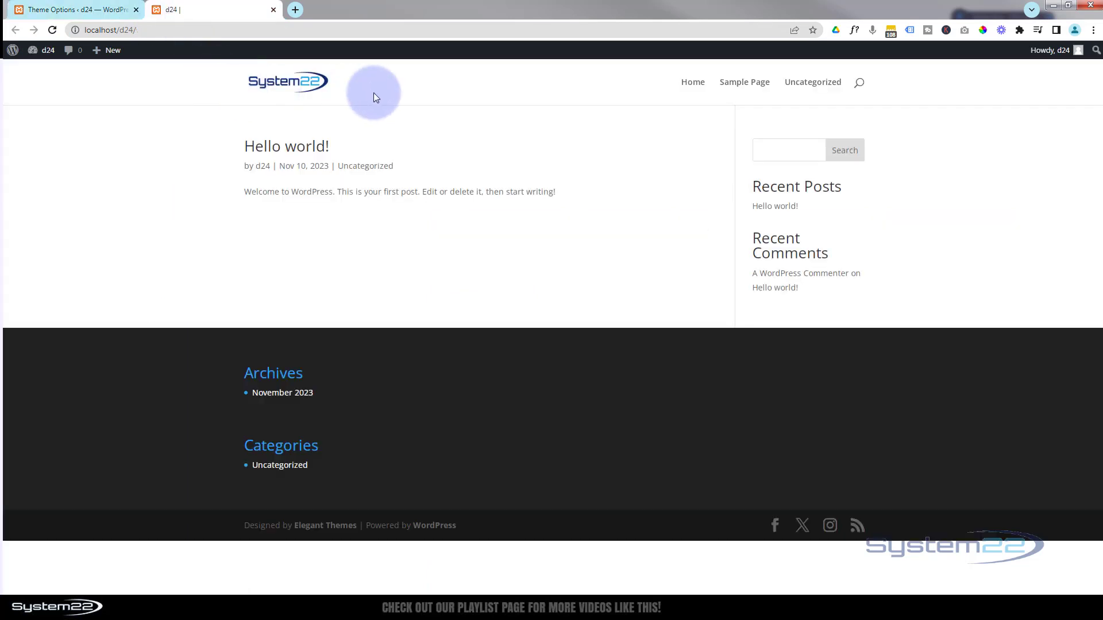
{"action": "mouse_move", "coordinate": [318, 89]}
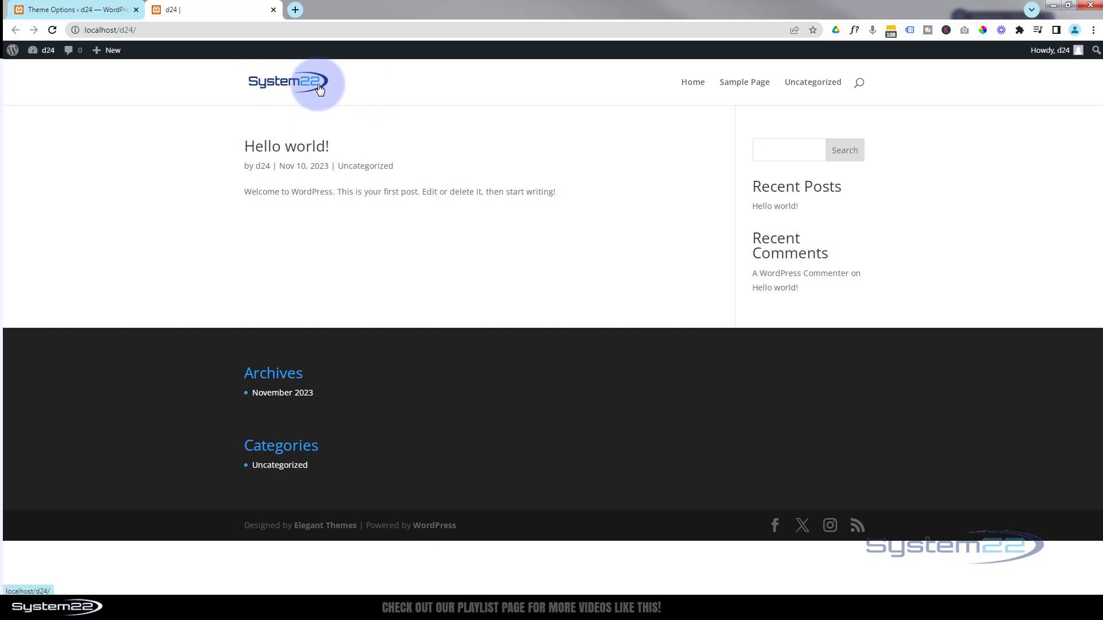
{"action": "mouse_move", "coordinate": [287, 98]}
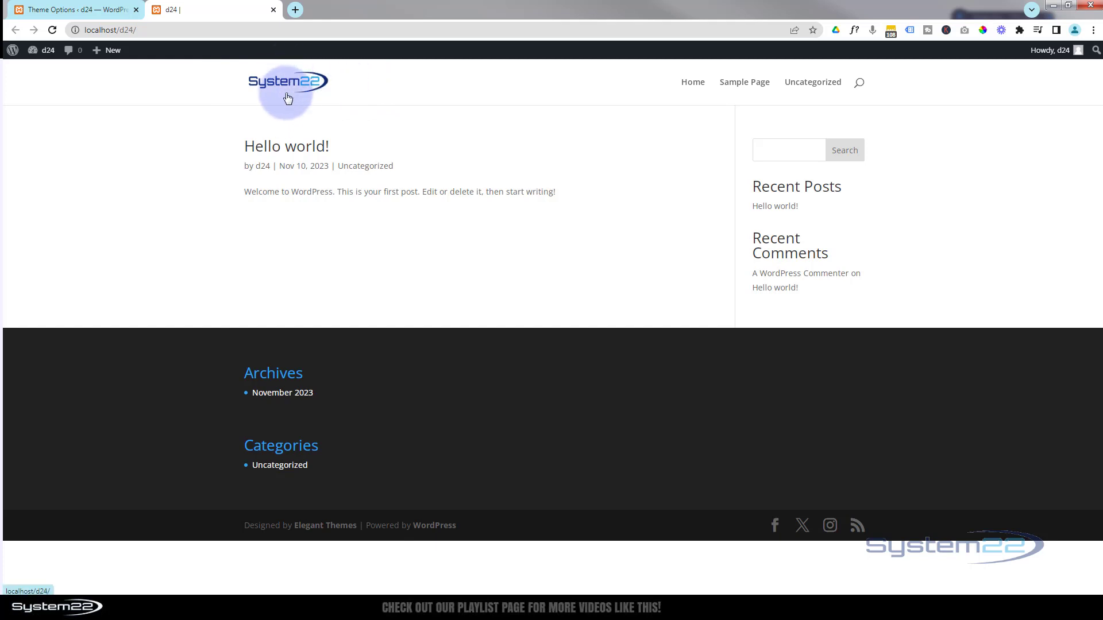
{"action": "mouse_move", "coordinate": [159, 94]}
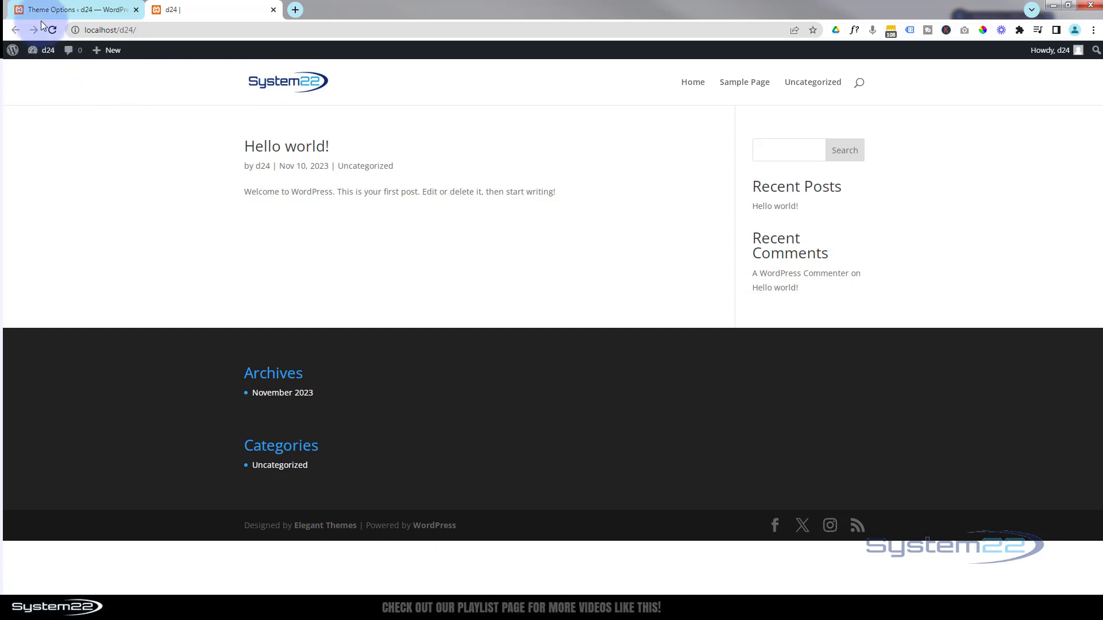
Return to the admin and launch the Divi Theme Customizer with its live preview.
{"action": "left_click", "coordinate": [63, 9]}
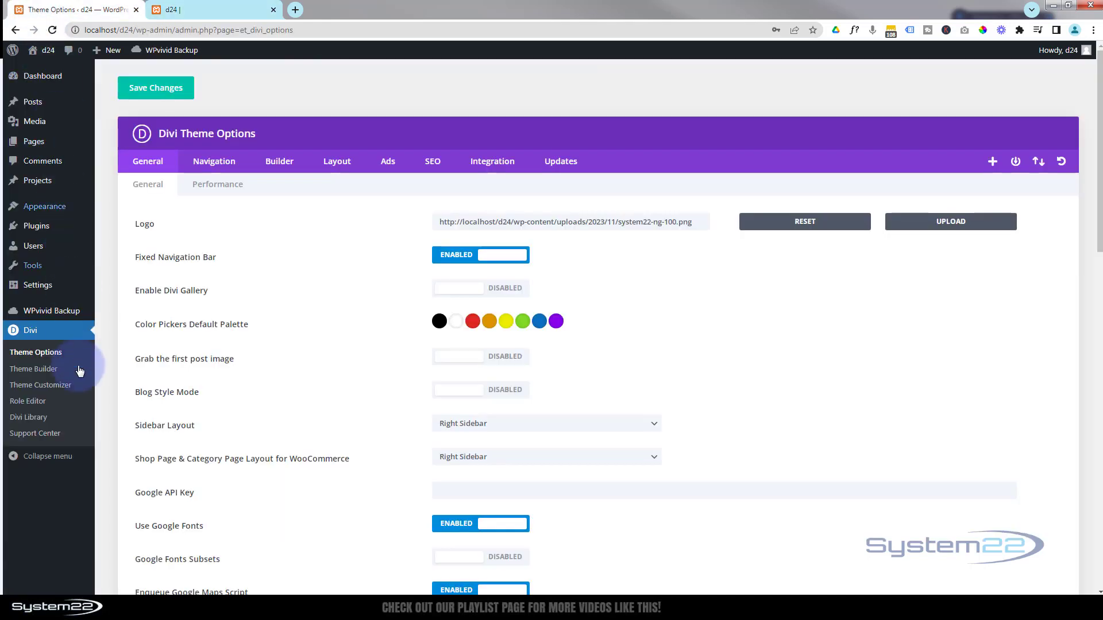
{"action": "mouse_move", "coordinate": [55, 391]}
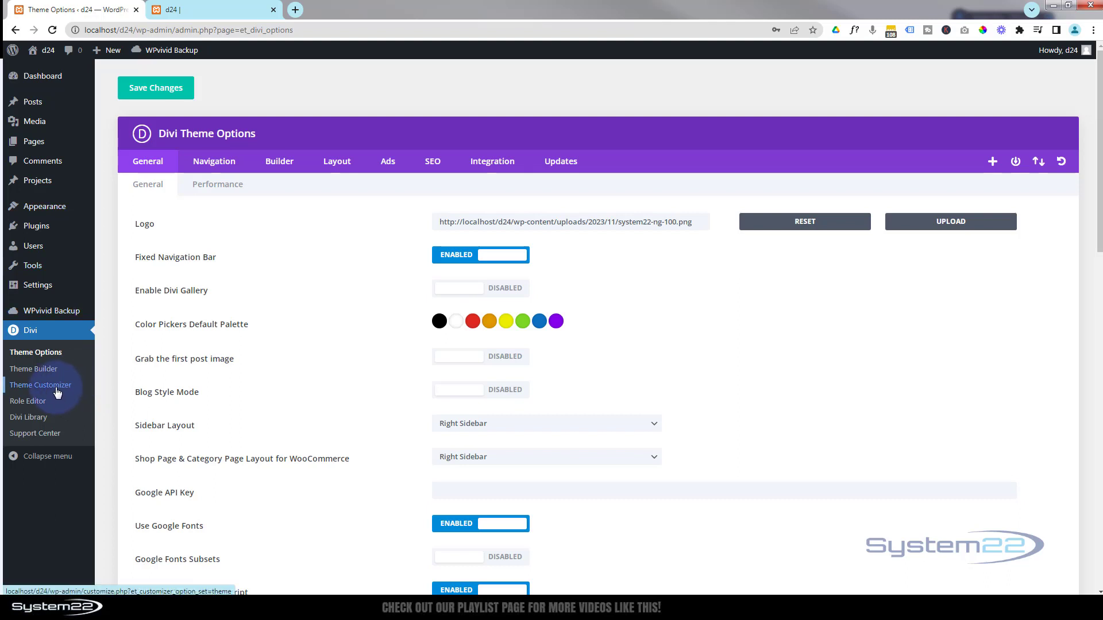
{"action": "mouse_move", "coordinate": [43, 206]}
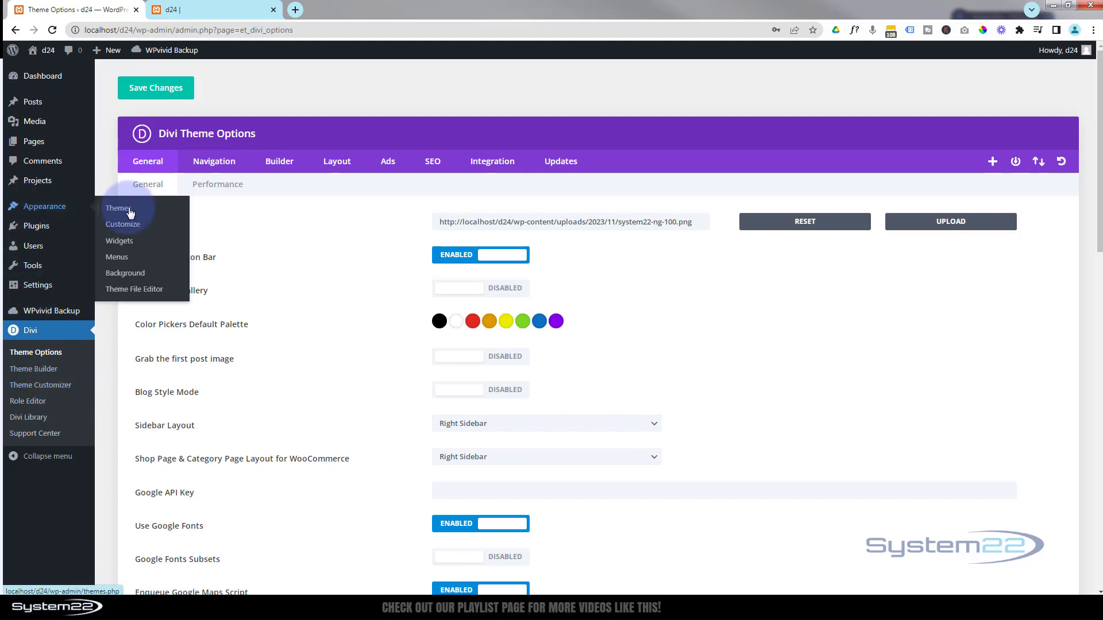
{"action": "mouse_move", "coordinate": [51, 393]}
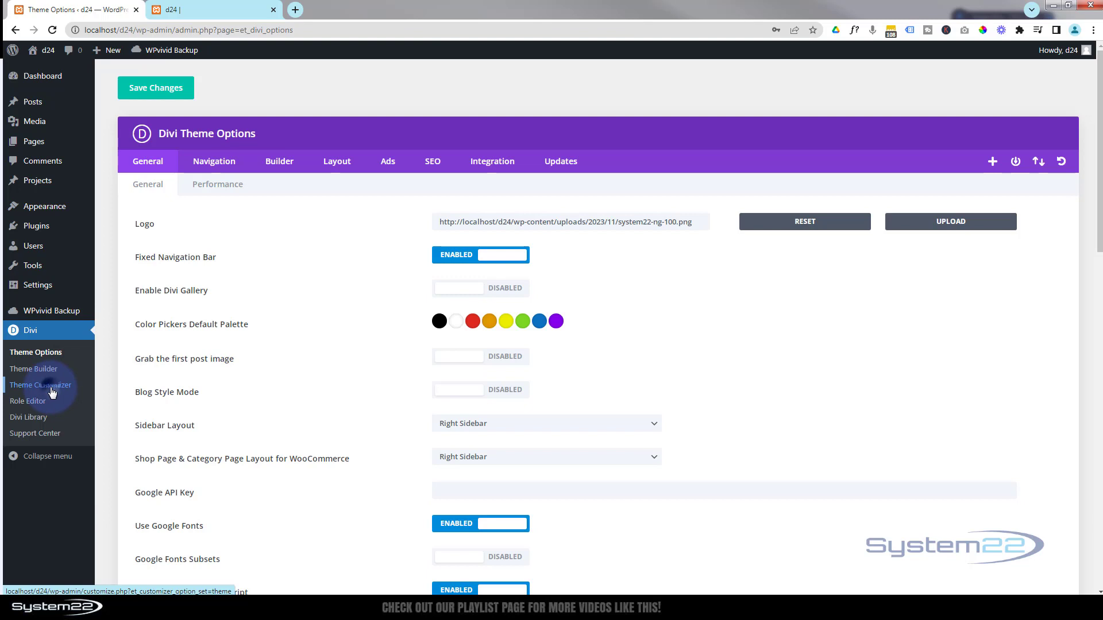
{"action": "left_click", "coordinate": [40, 385]}
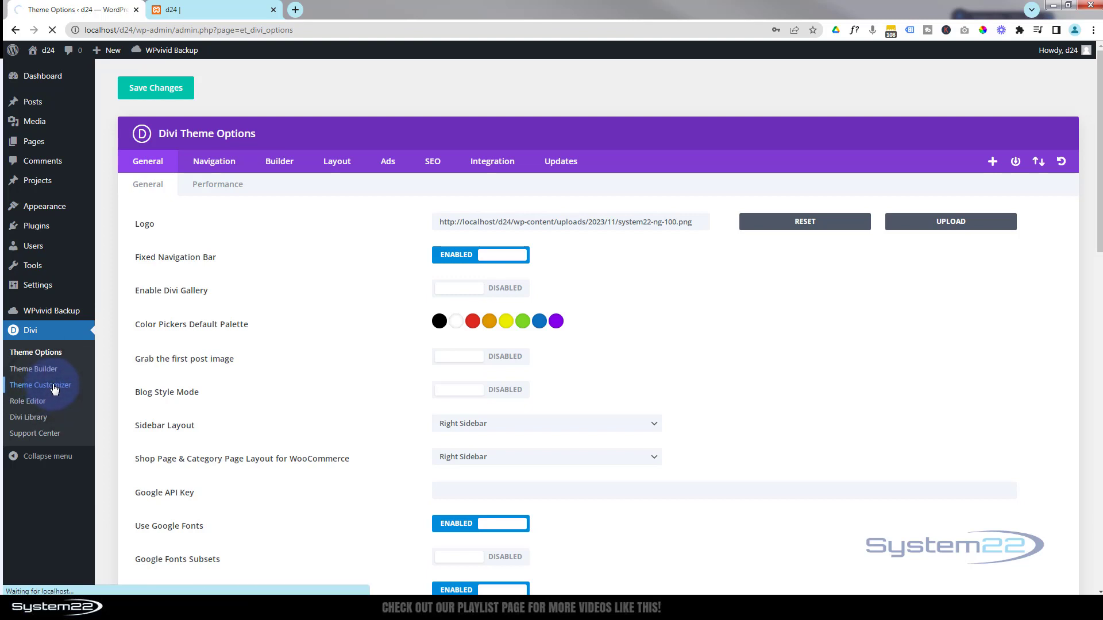
{"action": "left_click", "coordinate": [40, 385]}
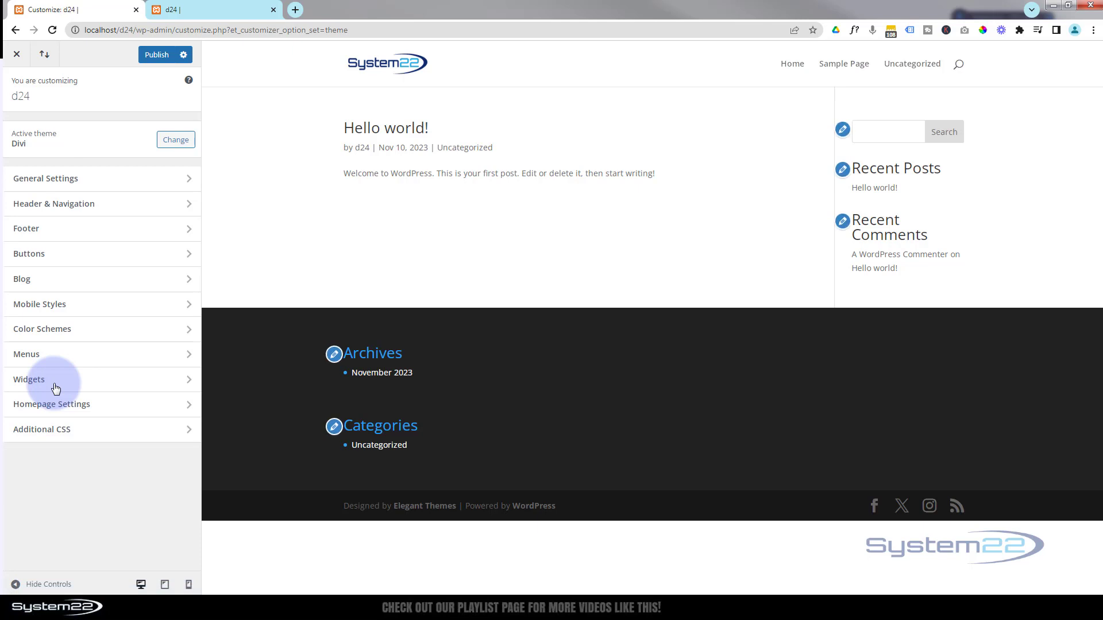
Under Header & Navigation > Primary Menu Bar, set Logo Max Height to 60 and publish.
{"action": "left_click", "coordinate": [58, 379]}
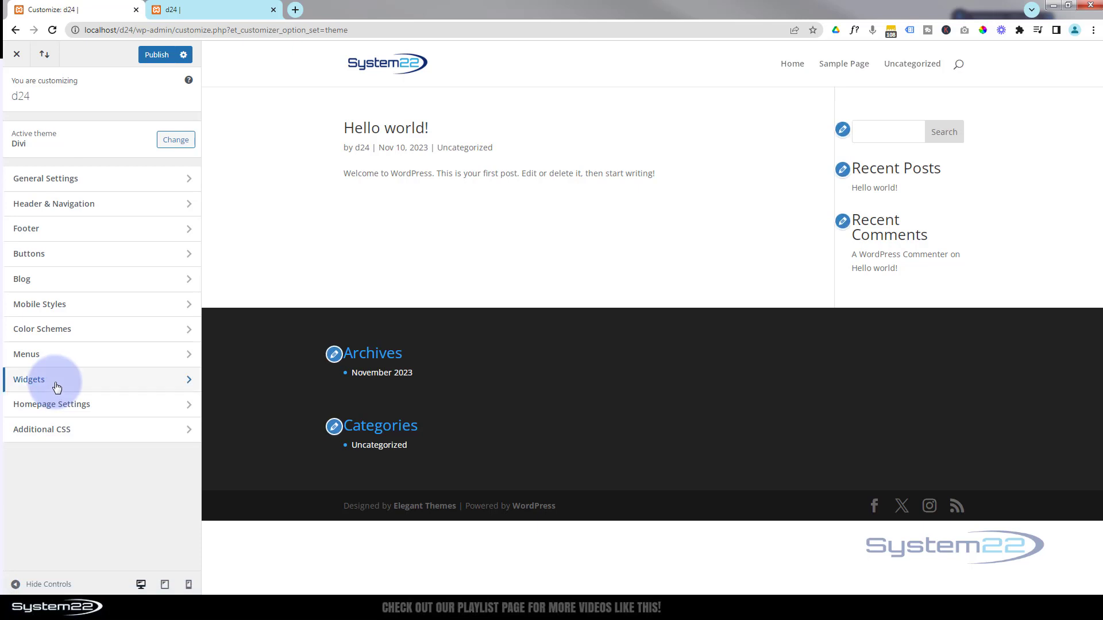
{"action": "mouse_move", "coordinate": [679, 256]}
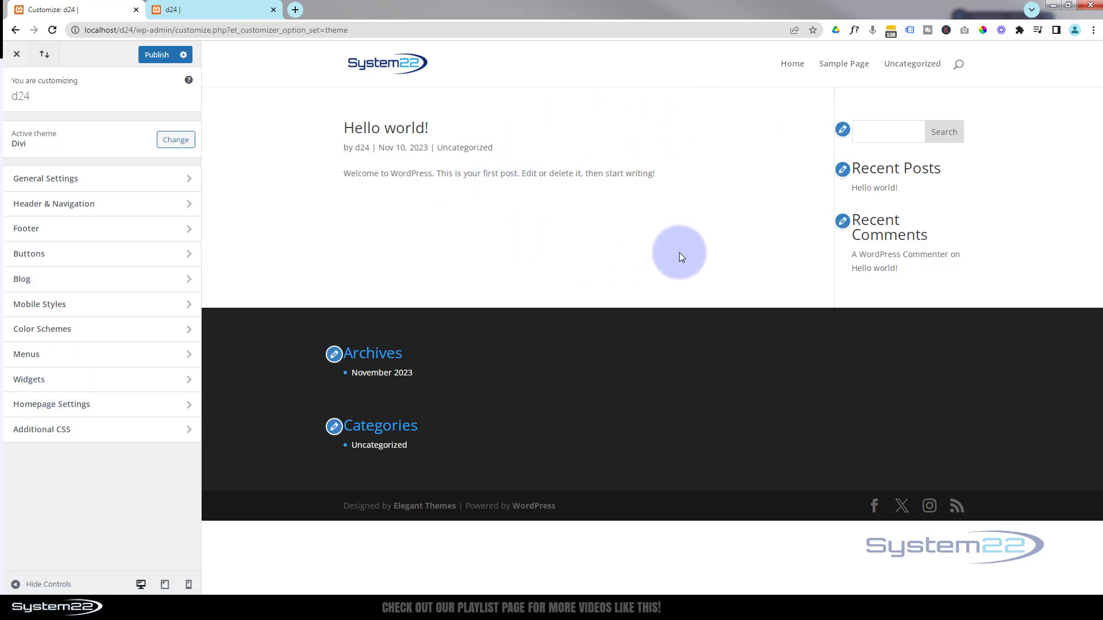
{"action": "mouse_move", "coordinate": [630, 165]}
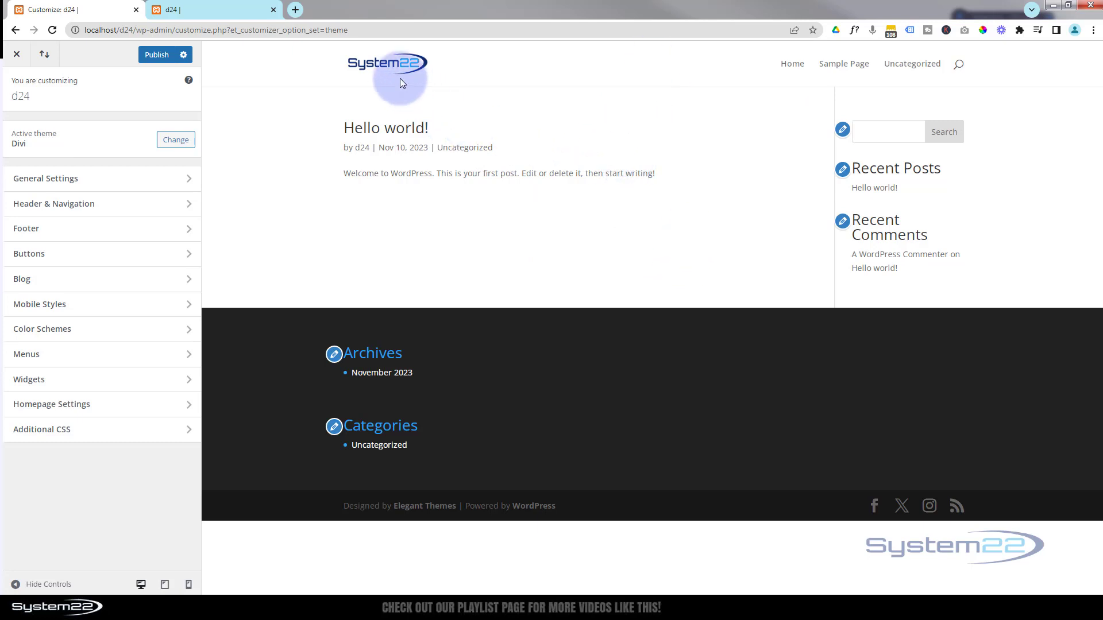
{"action": "mouse_move", "coordinate": [405, 65]}
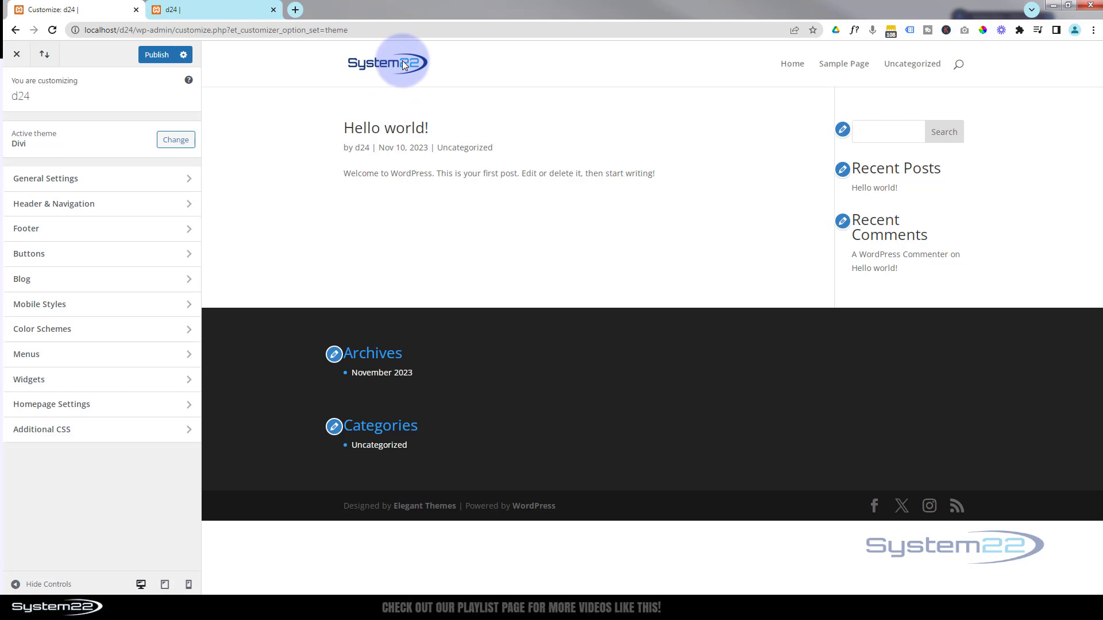
{"action": "mouse_move", "coordinate": [117, 137]}
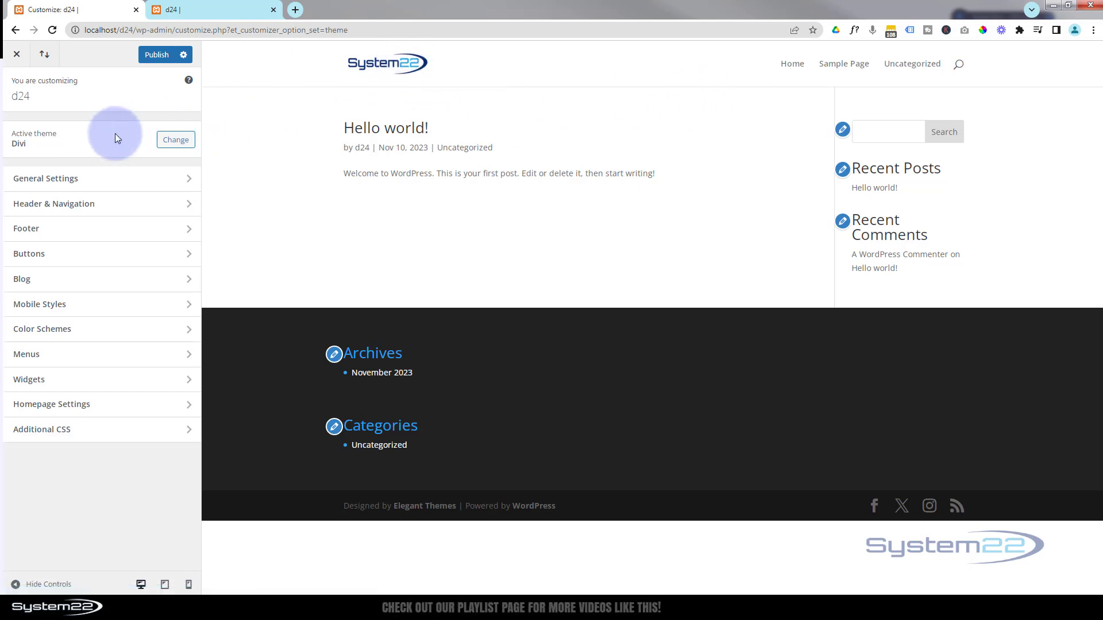
{"action": "left_click", "coordinate": [53, 204]}
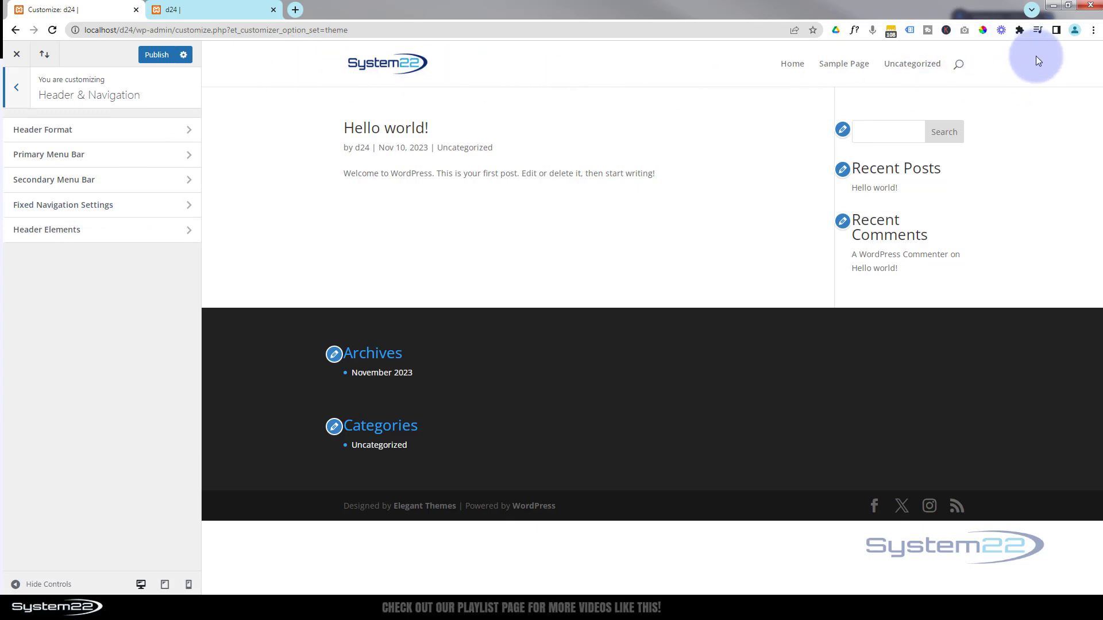
{"action": "mouse_move", "coordinate": [101, 154]}
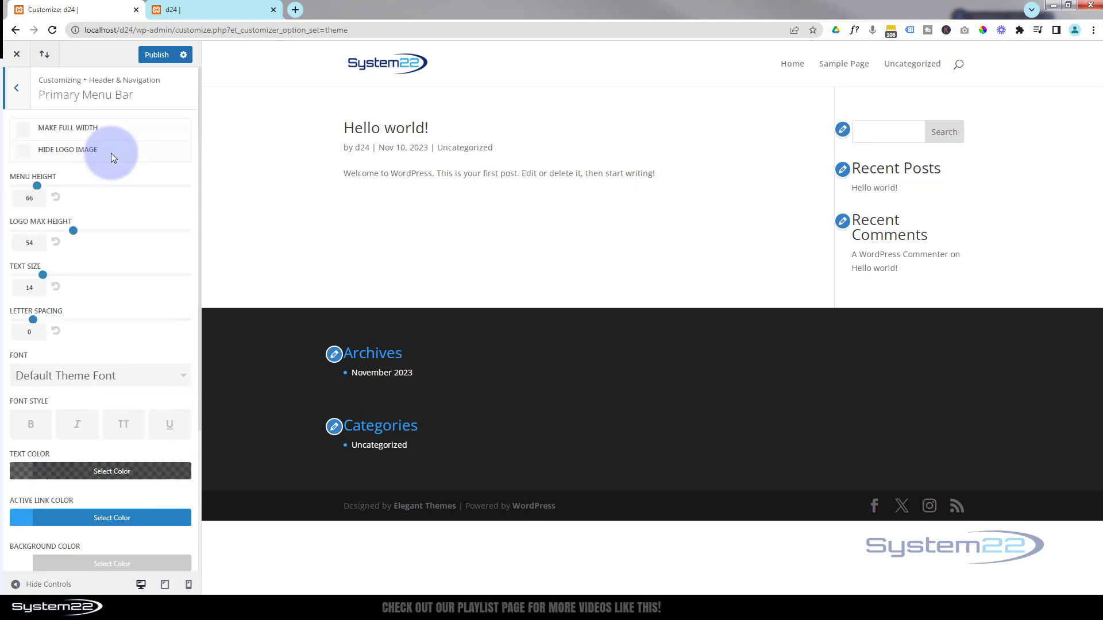
{"action": "mouse_move", "coordinate": [41, 227]}
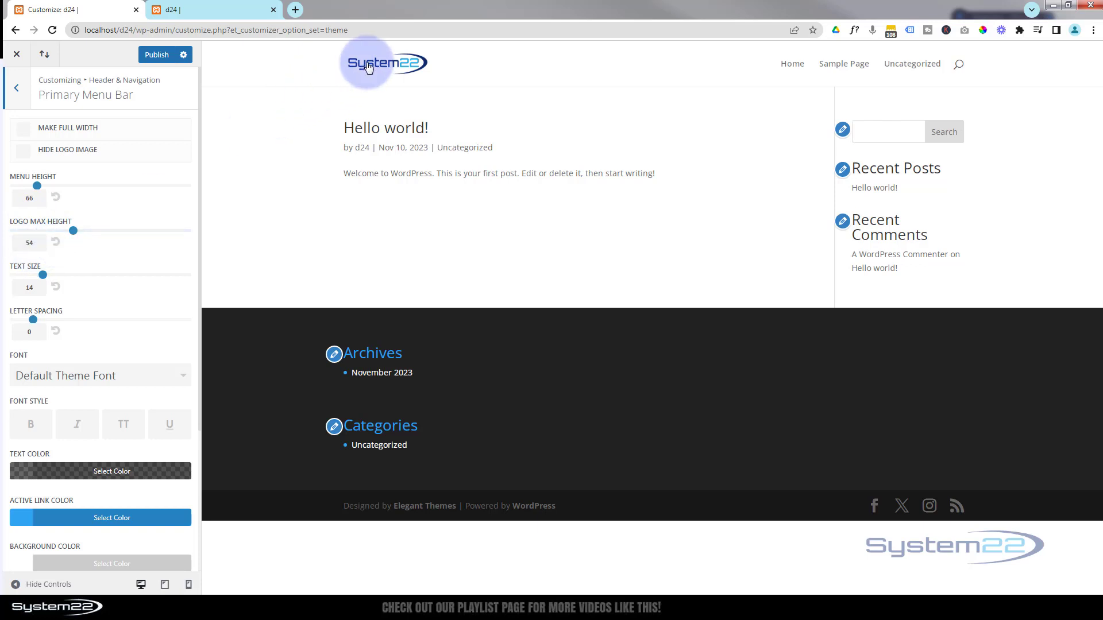
{"action": "left_click_drag", "start_coordinate": [73, 231], "coordinate": [88, 231]}
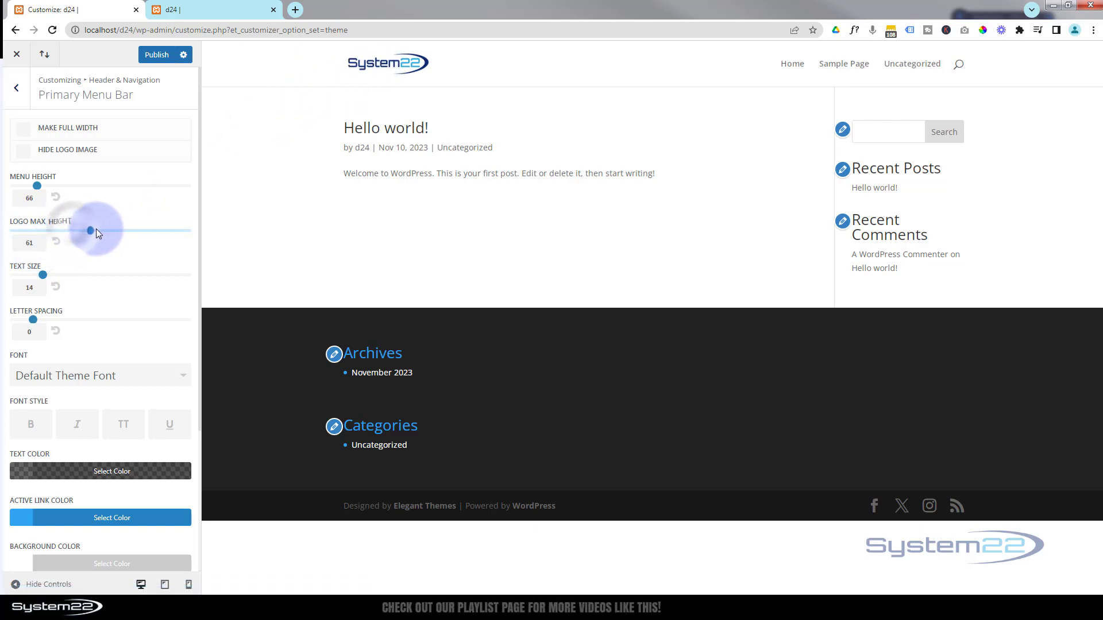
{"action": "left_click_drag", "start_coordinate": [88, 231], "coordinate": [162, 231]}
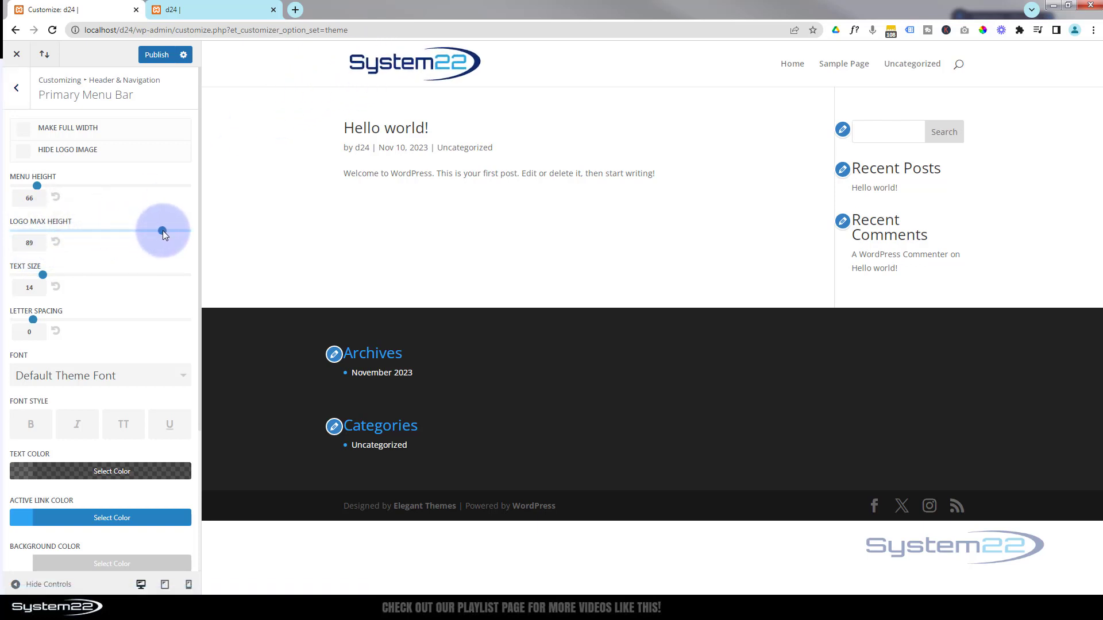
{"action": "left_click_drag", "start_coordinate": [162, 231], "coordinate": [65, 231]}
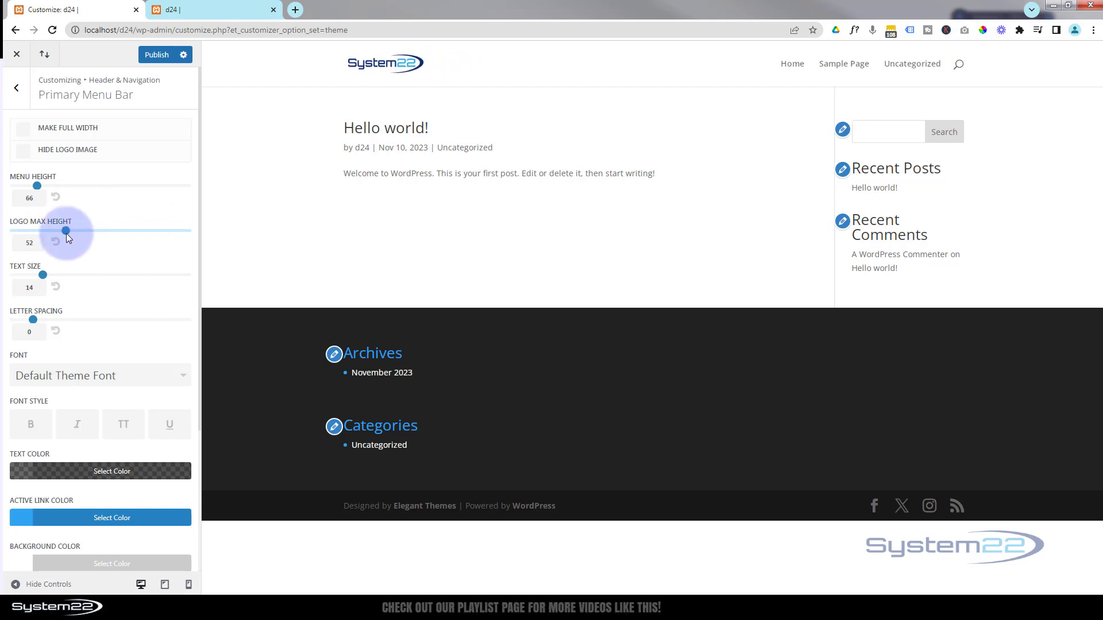
{"action": "left_click_drag", "start_coordinate": [66, 231], "coordinate": [79, 231]}
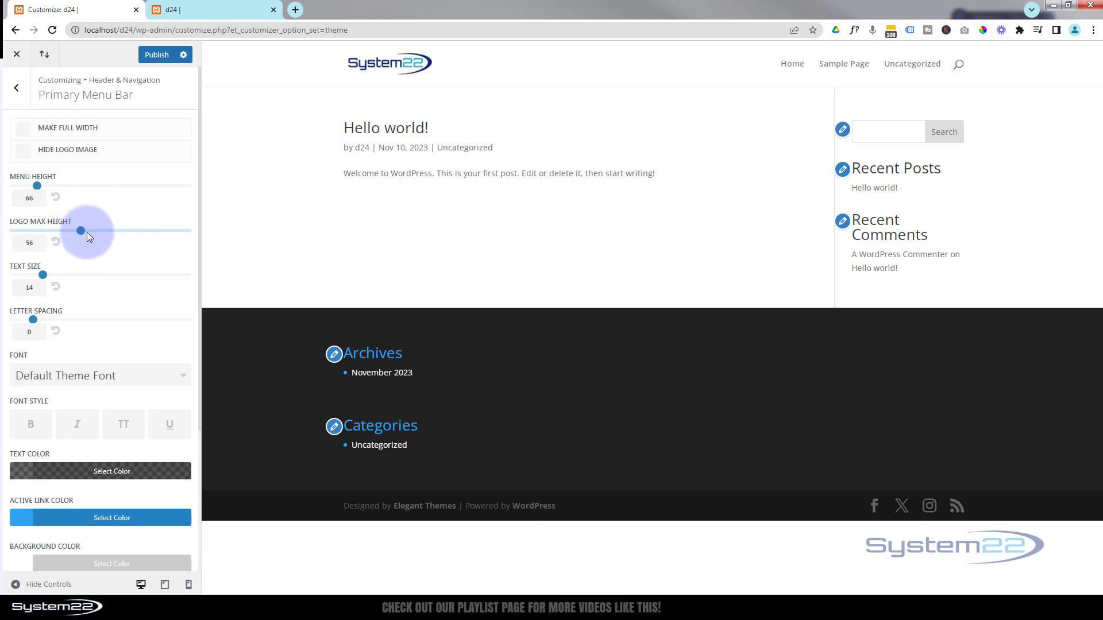
{"action": "left_click_drag", "start_coordinate": [79, 231], "coordinate": [89, 231]}
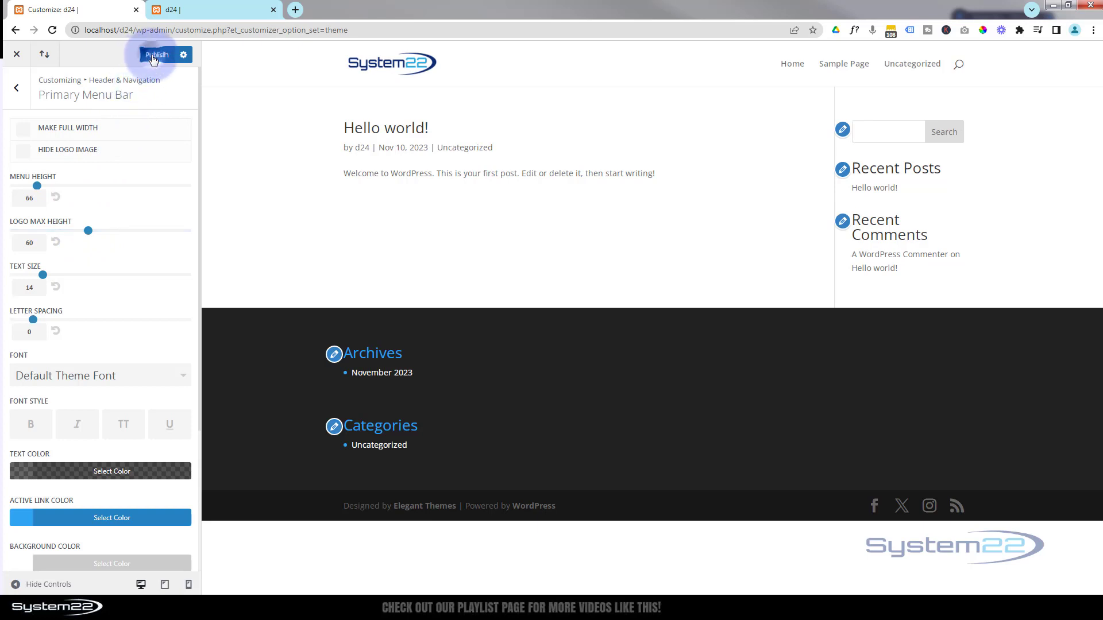
{"action": "left_click", "coordinate": [156, 54]}
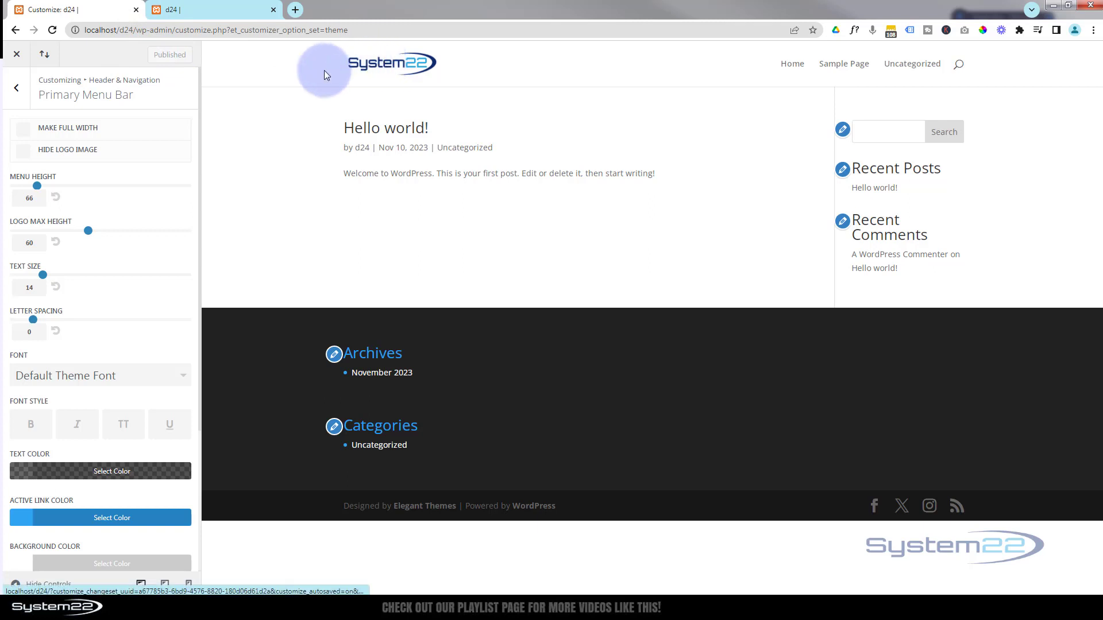
{"action": "mouse_move", "coordinate": [386, 69]}
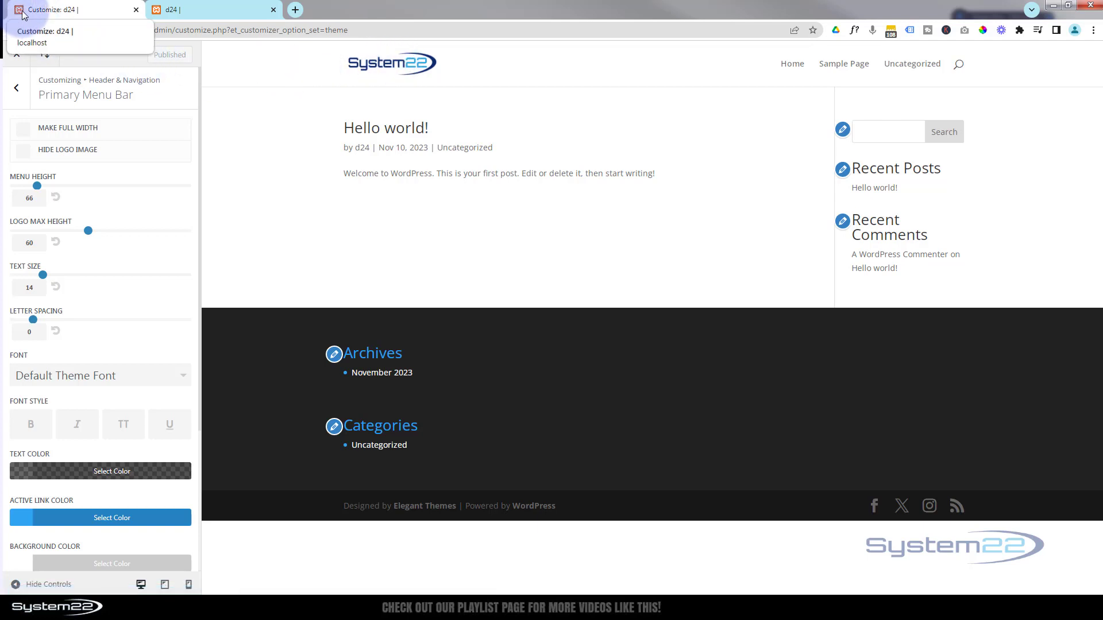
{"action": "mouse_move", "coordinate": [195, 128]}
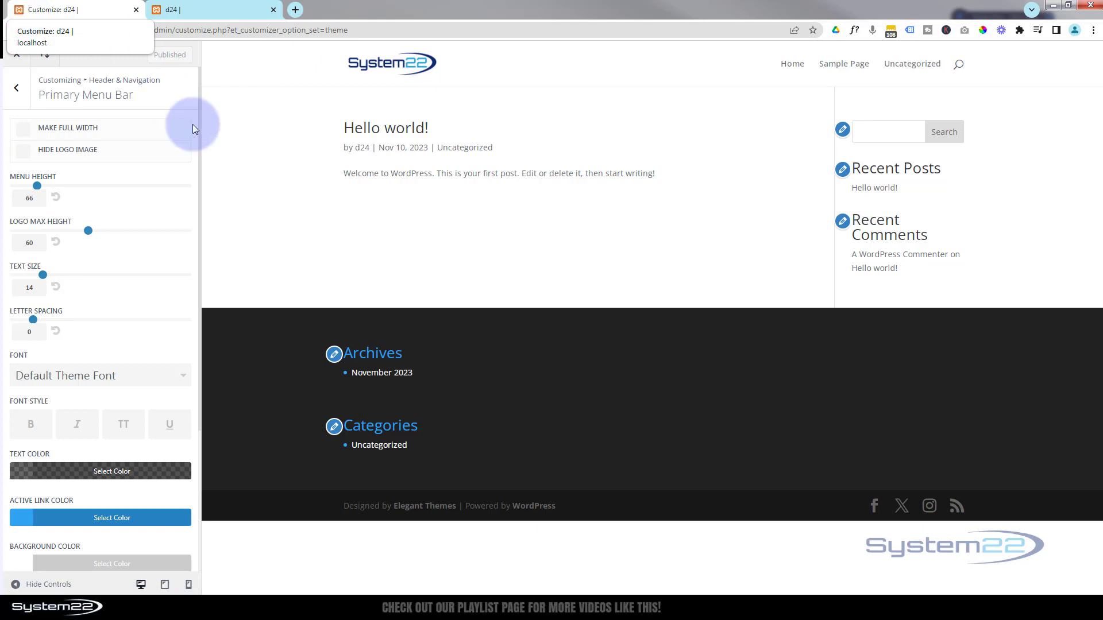
{"action": "mouse_move", "coordinate": [225, 151]}
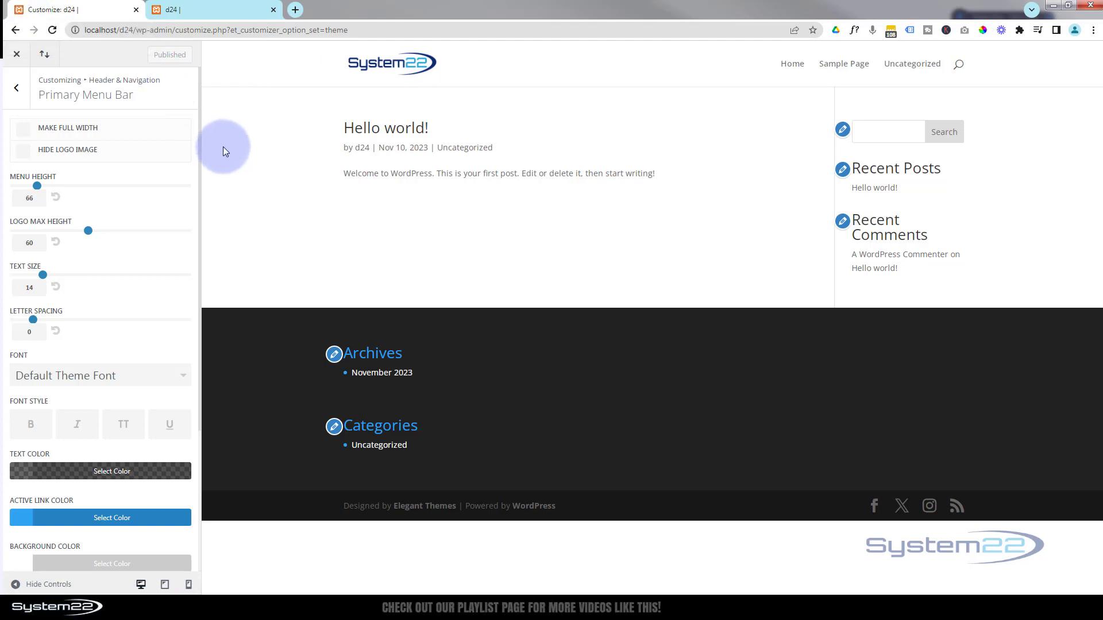
{"action": "mouse_move", "coordinate": [132, 161]}
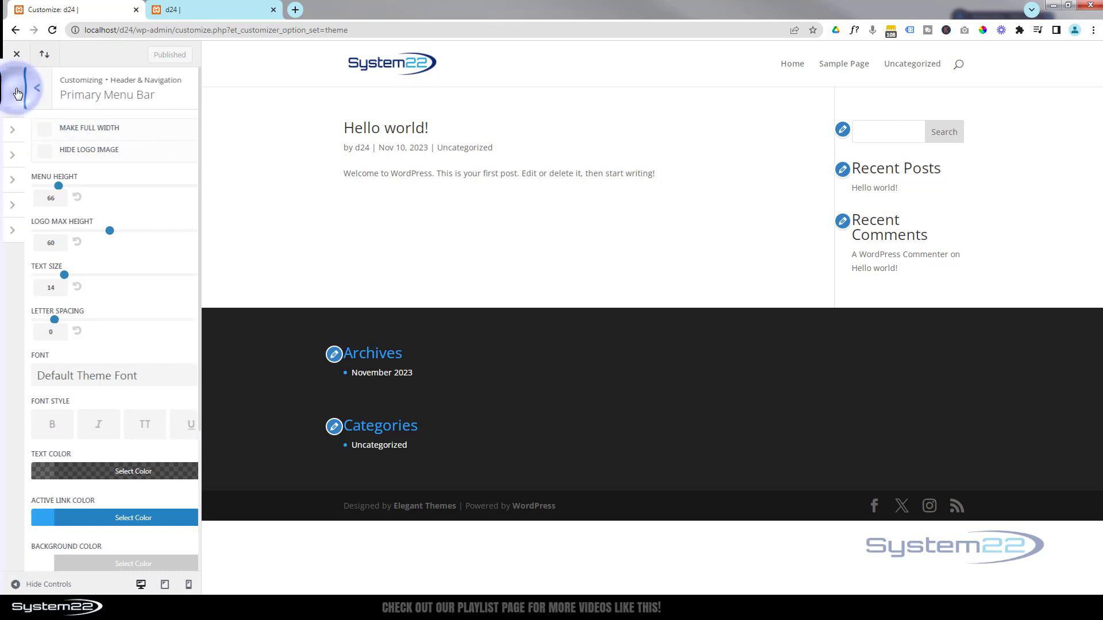
In Site Identity, replace the site title d24 with 'Divi'.
{"action": "left_click", "coordinate": [34, 89]}
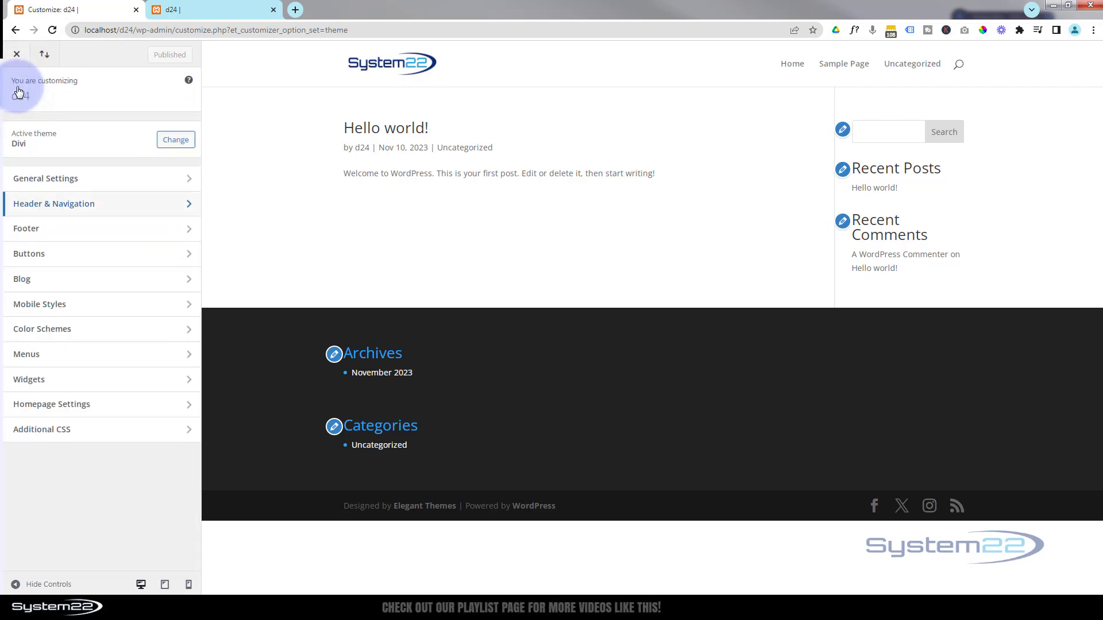
{"action": "mouse_move", "coordinate": [53, 111]}
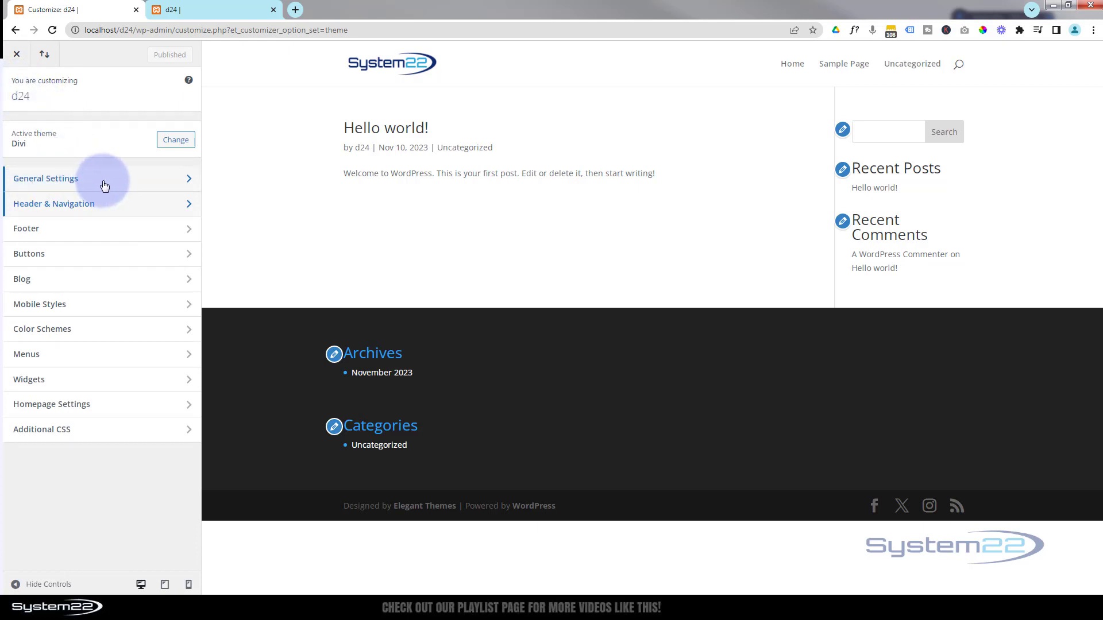
{"action": "left_click", "coordinate": [46, 178]}
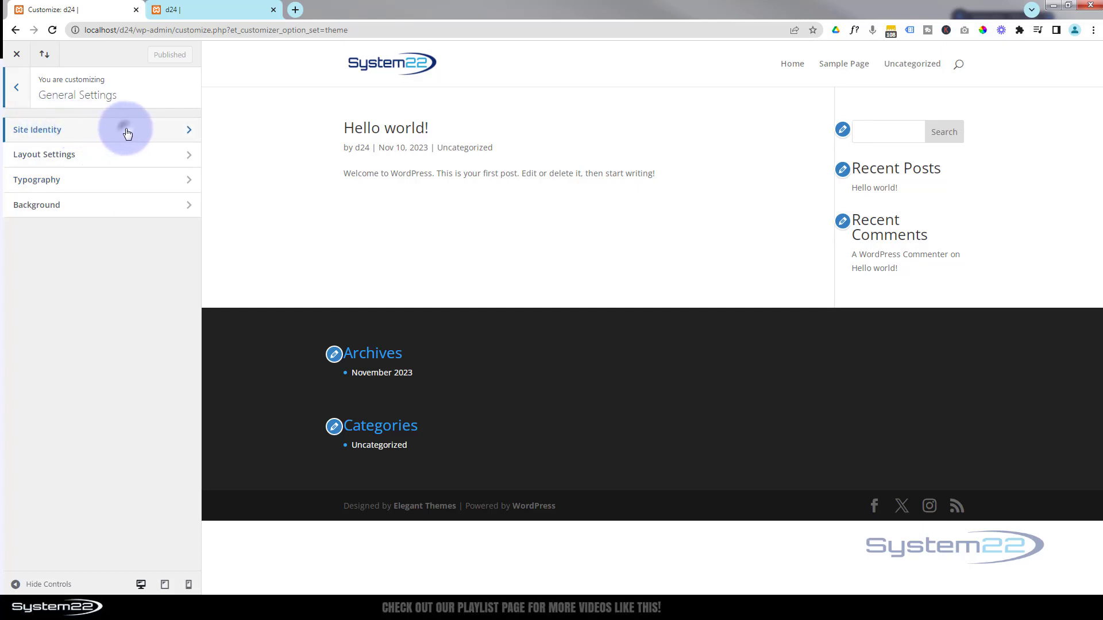
{"action": "left_click", "coordinate": [37, 128]}
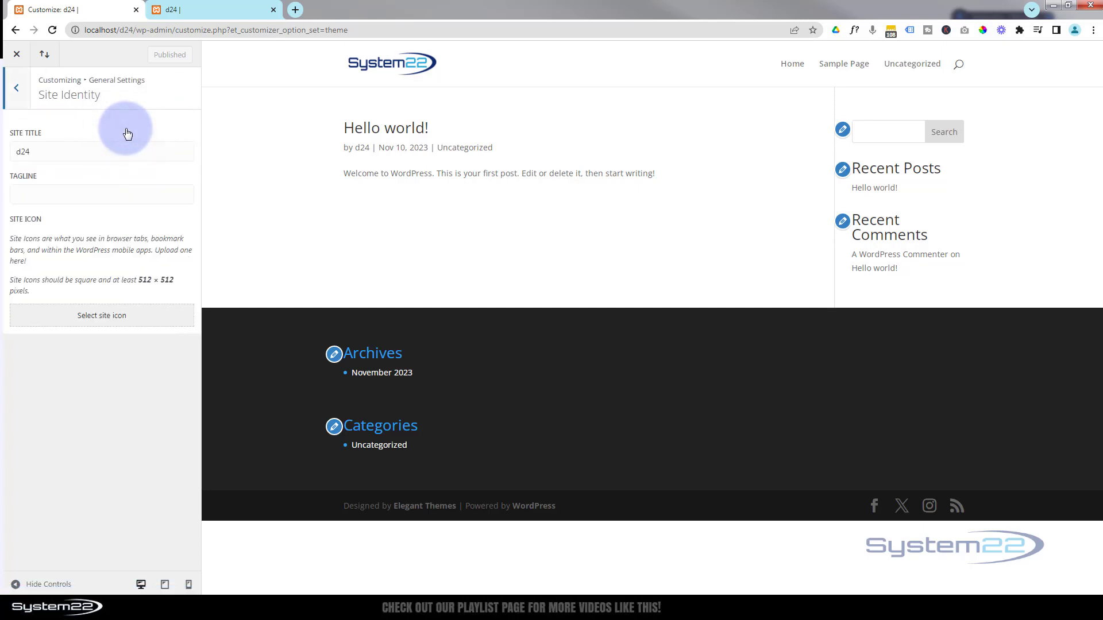
{"action": "left_click", "coordinate": [39, 152]}
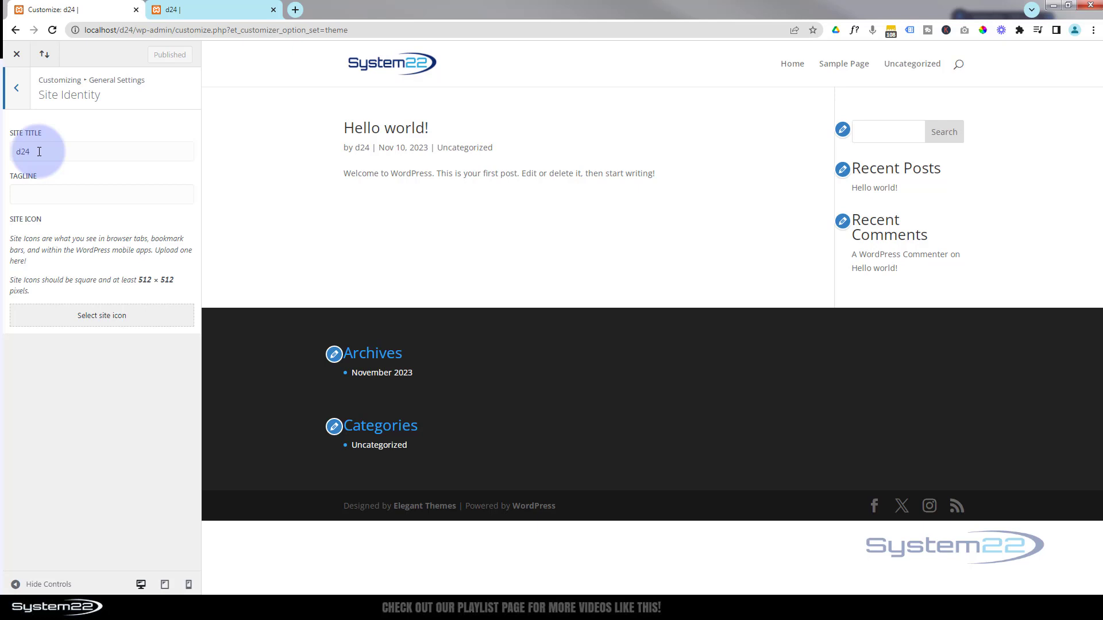
{"action": "double_click", "coordinate": [22, 152]}
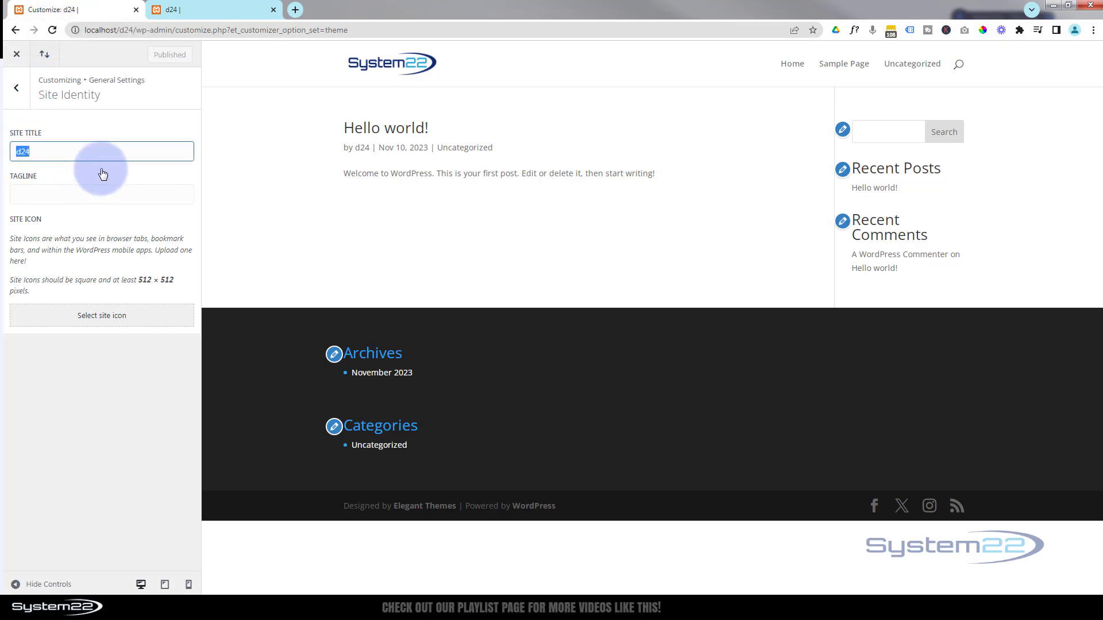
{"action": "mouse_move", "coordinate": [131, 122]}
{"action": "type", "text": "D"}
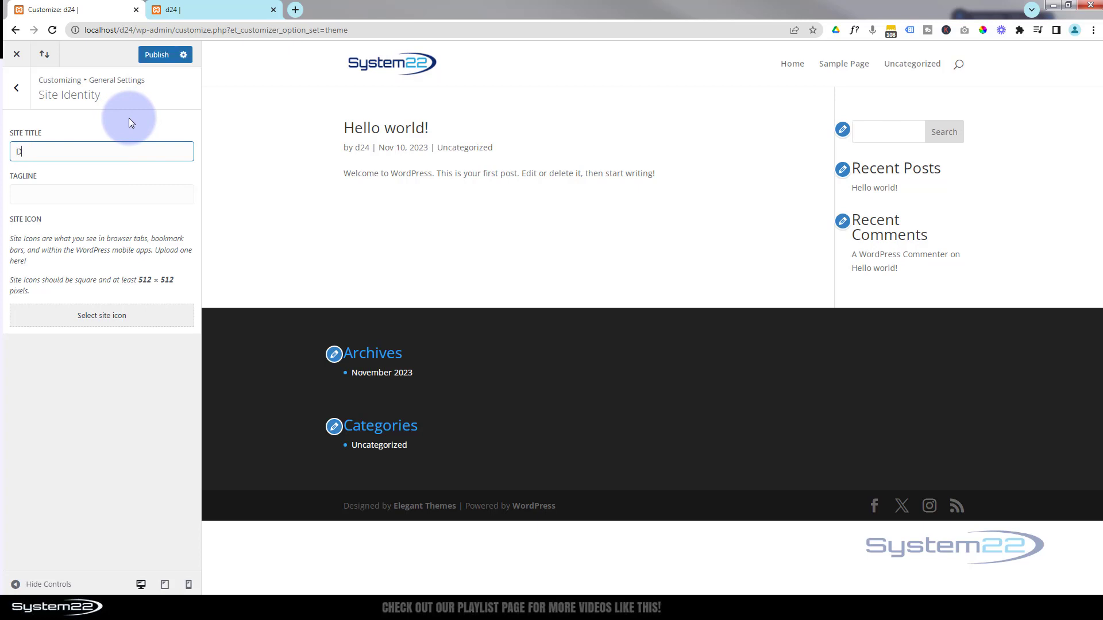
{"action": "type", "text": "ivi"}
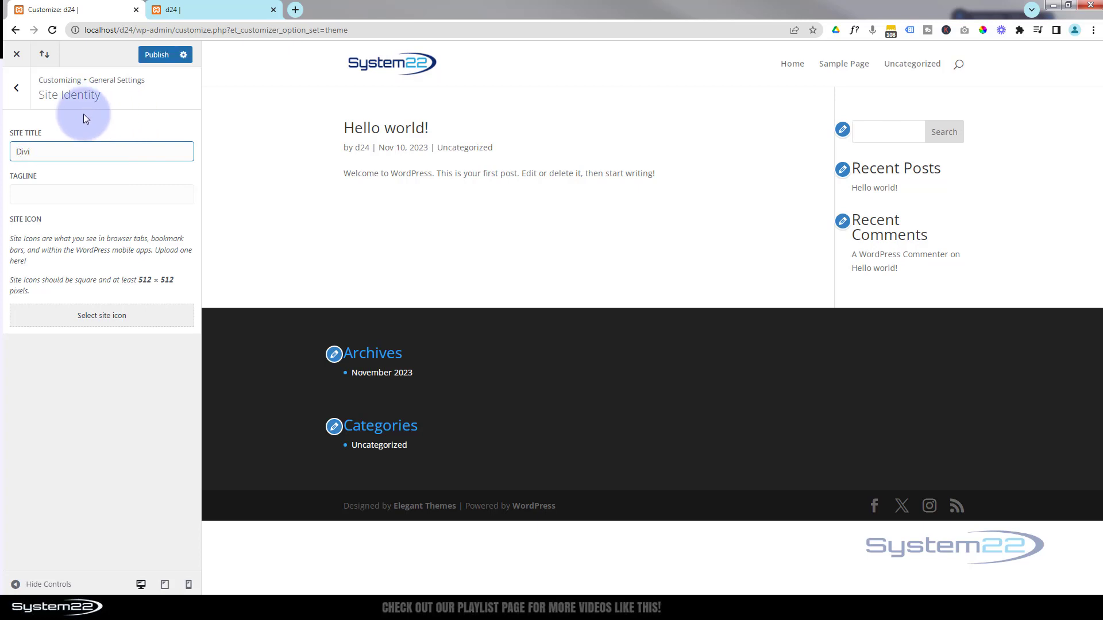
Enter the tagline 'We b Design Tutorials' in the Tagline field.
{"action": "left_click", "coordinate": [101, 194]}
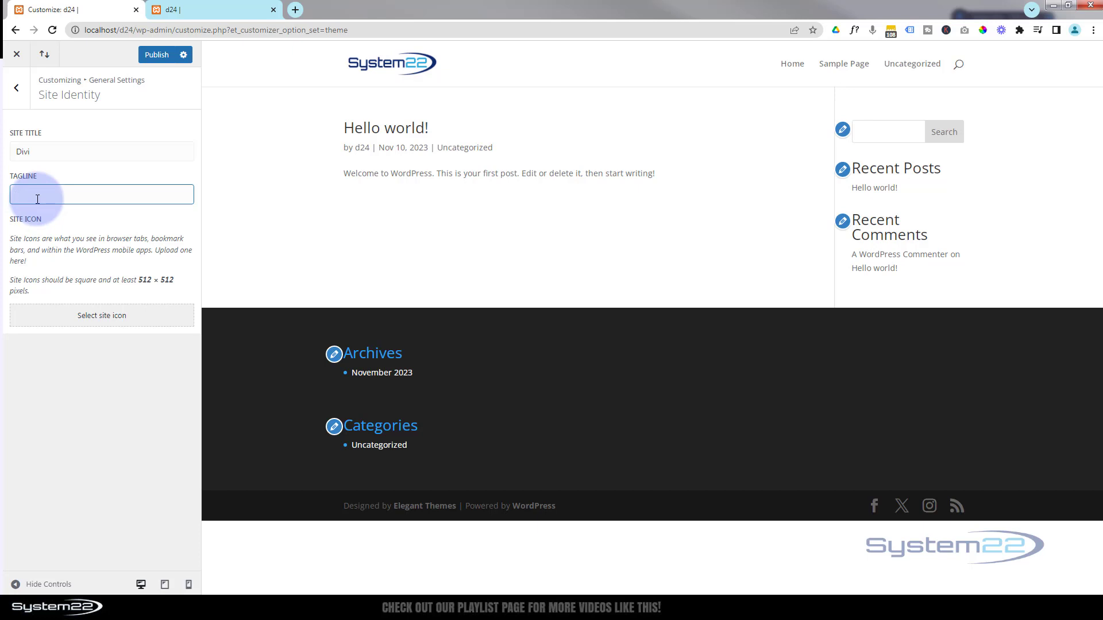
{"action": "type", "text": "We"}
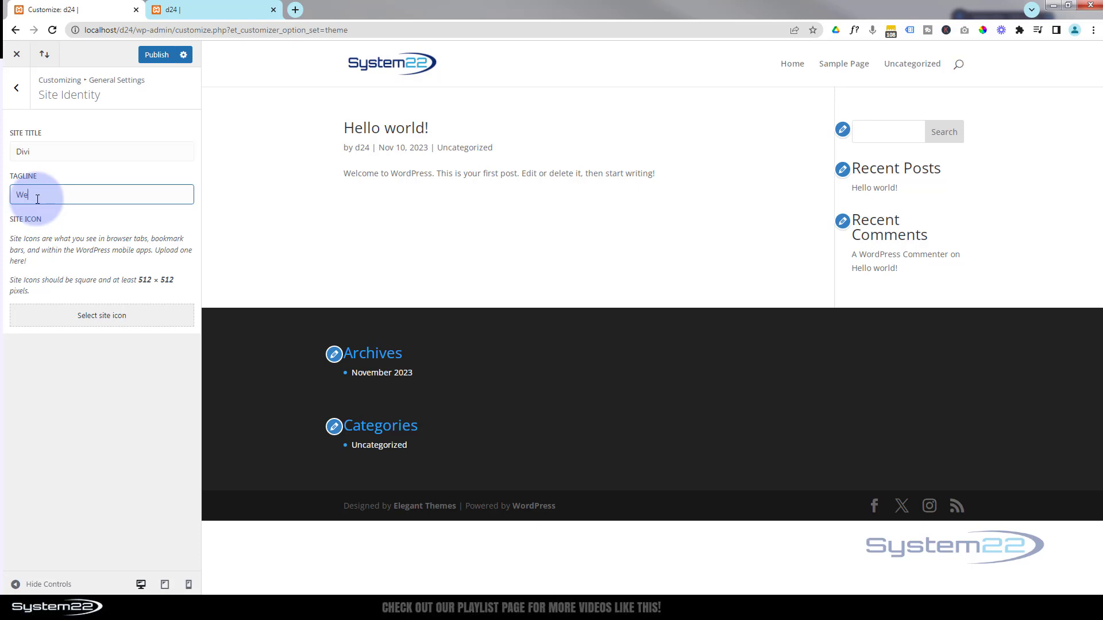
{"action": "type", "text": "b Design Tu"}
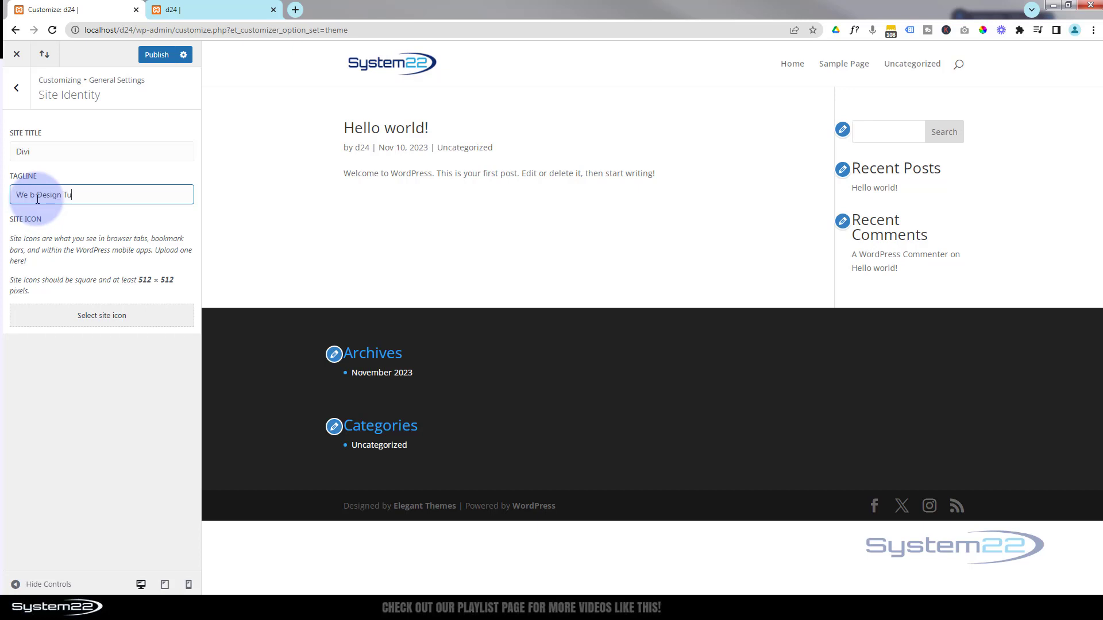
{"action": "type", "text": "tori"}
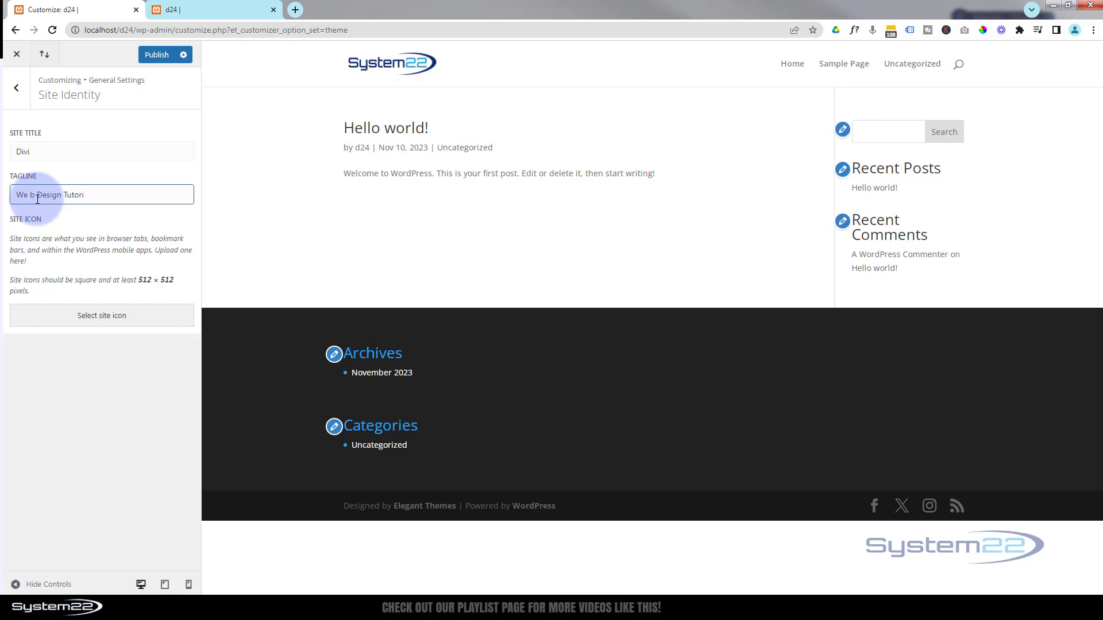
{"action": "type", "text": "als"}
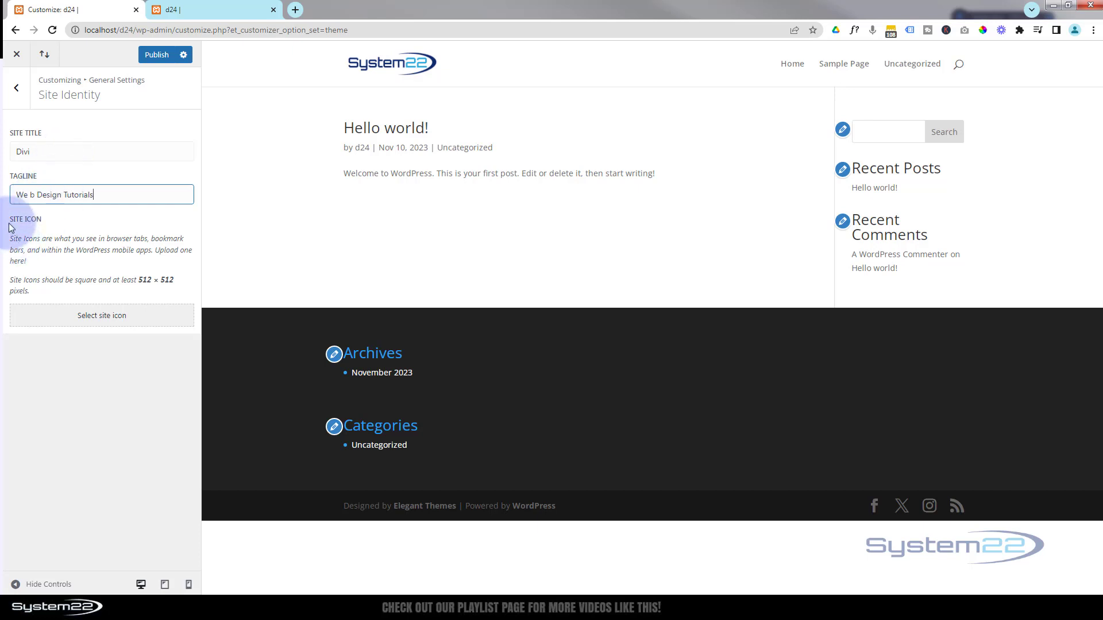
{"action": "mouse_move", "coordinate": [18, 282]}
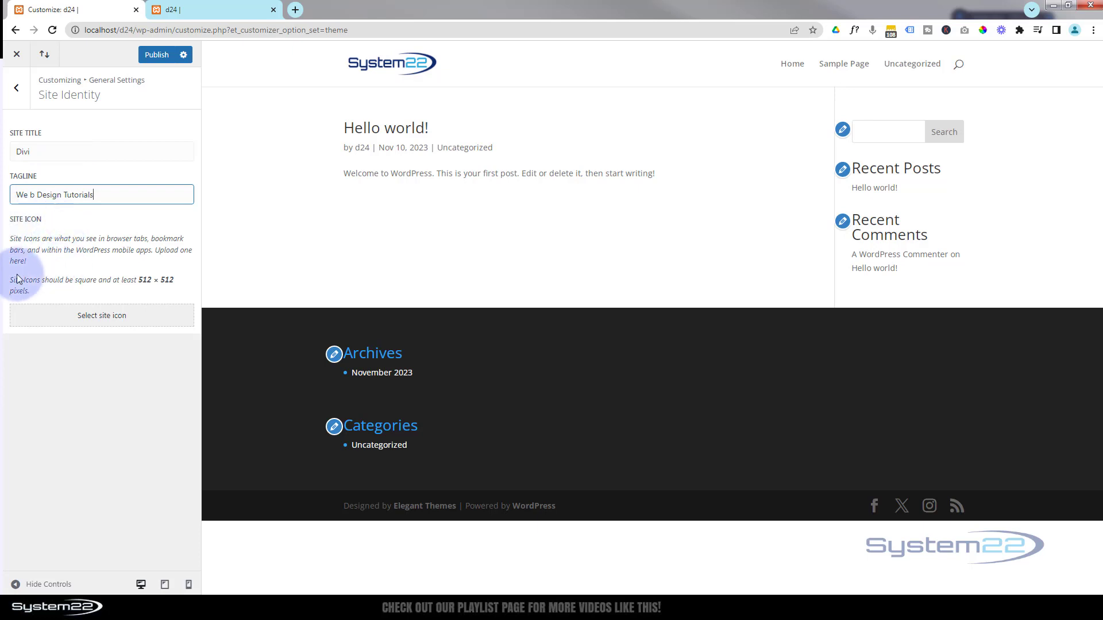
{"action": "double_click", "coordinate": [155, 280]}
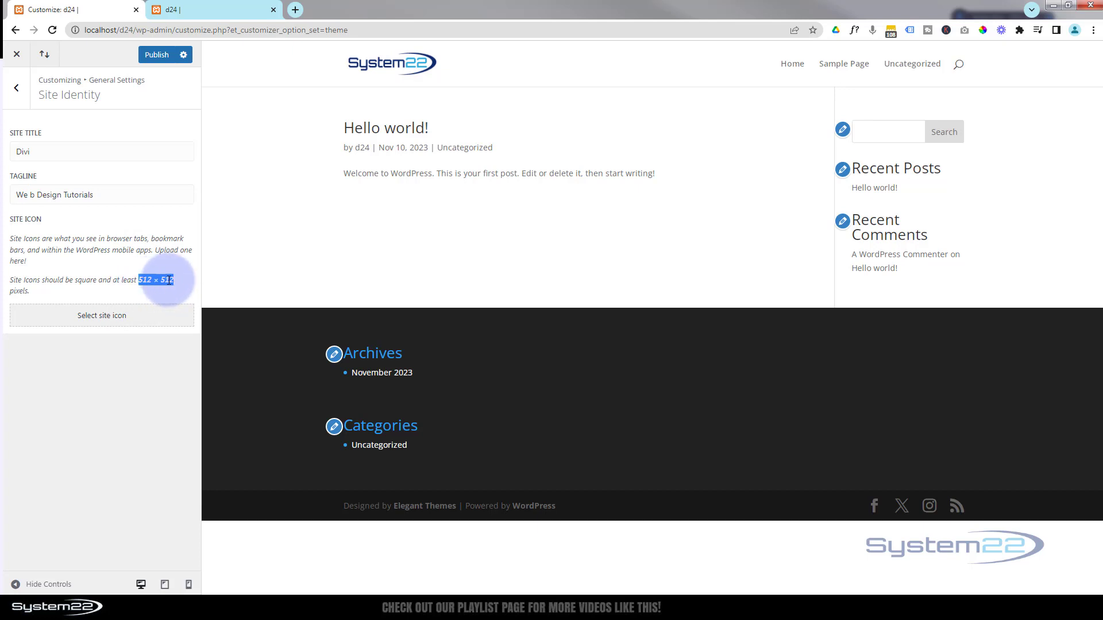
{"action": "mouse_move", "coordinate": [179, 285]}
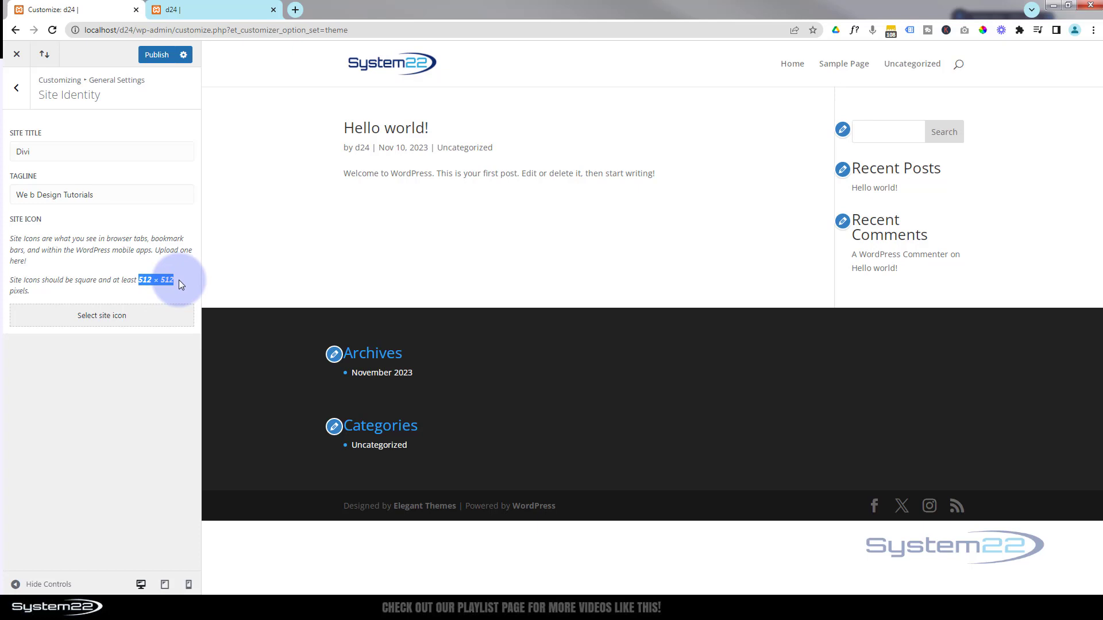
{"action": "left_click", "coordinate": [101, 315]}
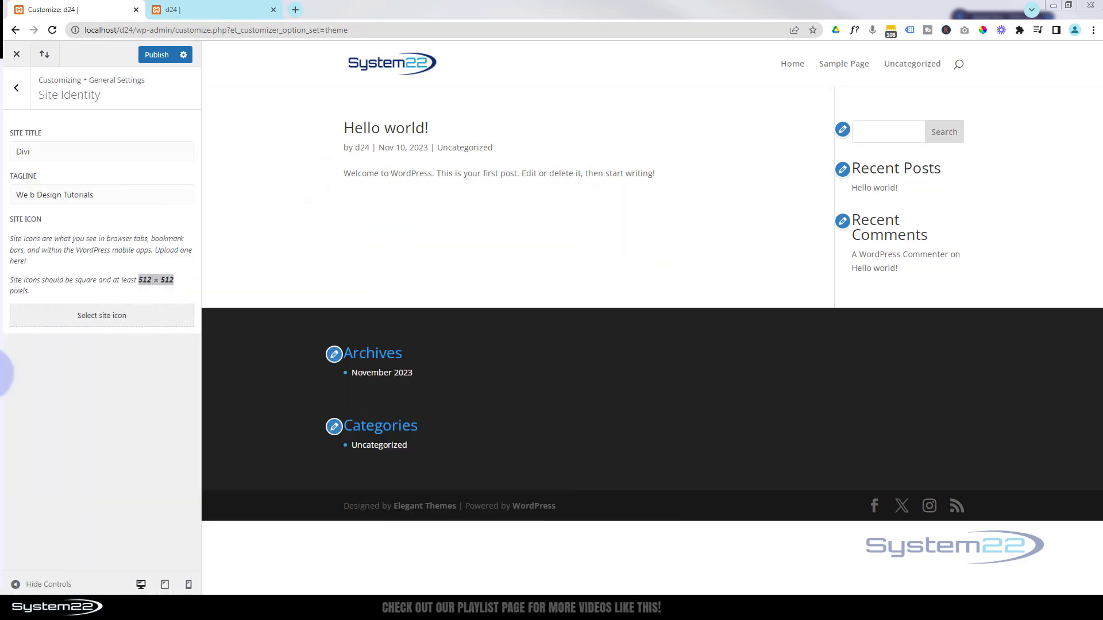
Select logo-square from the Media Library, crop it, and make the 22 logo the site icon.
{"action": "left_click", "coordinate": [101, 315]}
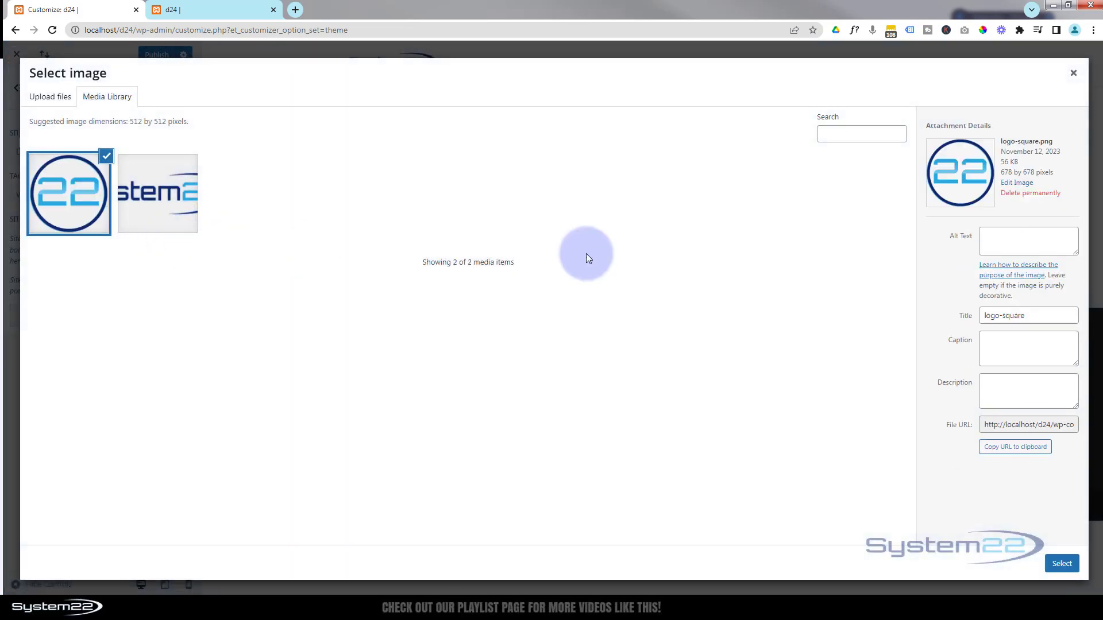
{"action": "left_click", "coordinate": [1028, 241]}
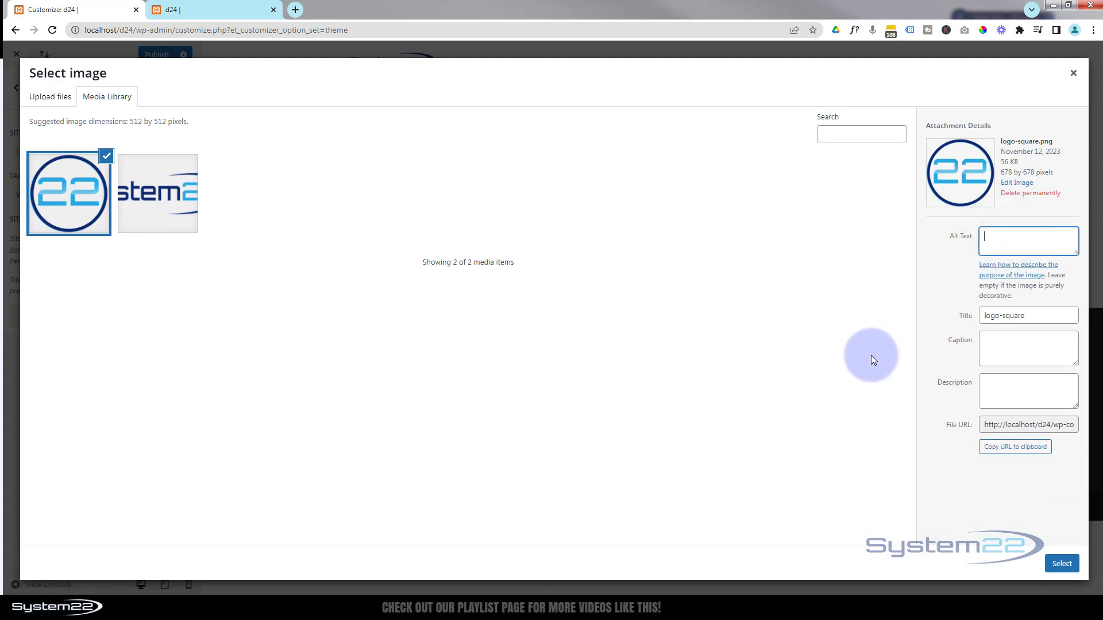
{"action": "mouse_move", "coordinate": [958, 441]}
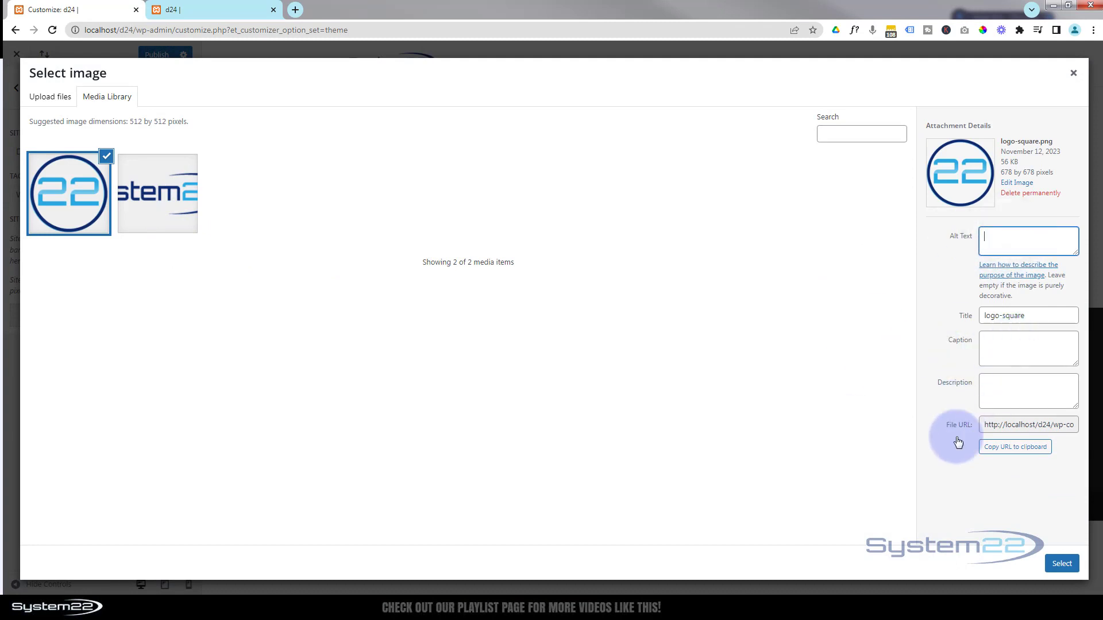
{"action": "left_click", "coordinate": [1061, 563]}
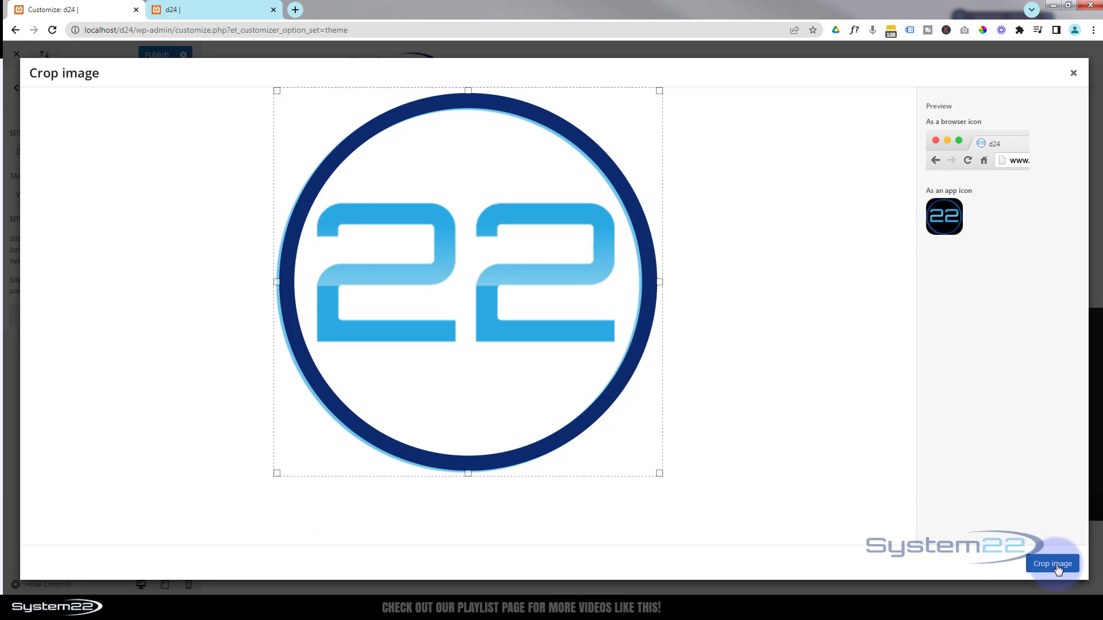
{"action": "left_click", "coordinate": [1052, 563]}
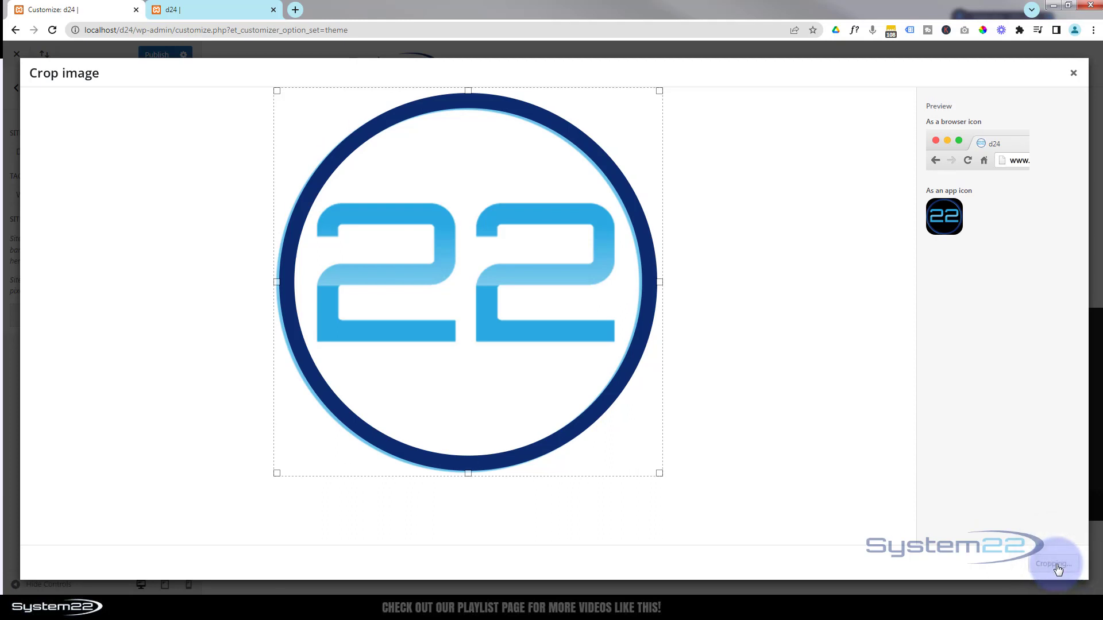
{"action": "left_click", "coordinate": [1054, 563]}
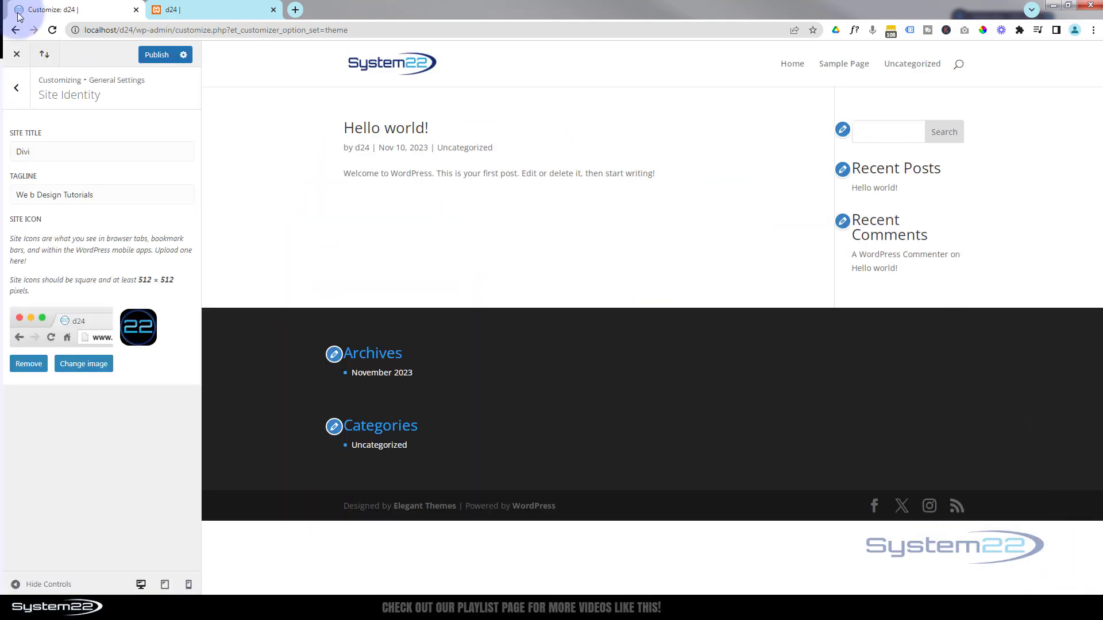
{"action": "mouse_move", "coordinate": [23, 16]}
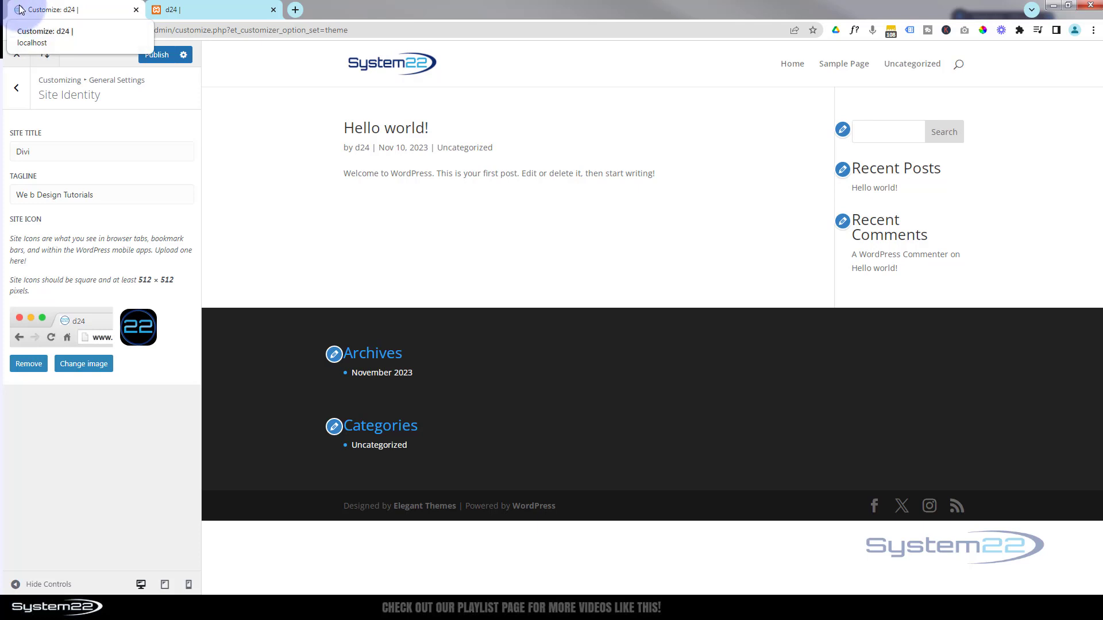
Reload the live site tab to check its title 'Divi | We b Design Tutorials', then return to the customizer.
{"action": "left_click", "coordinate": [213, 9]}
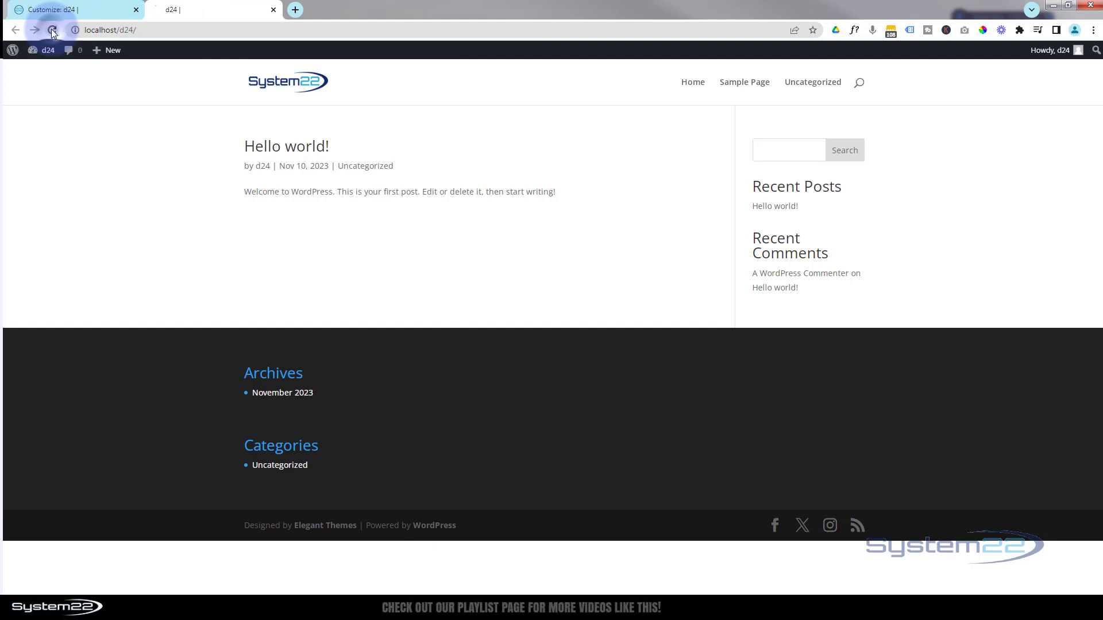
{"action": "left_click", "coordinate": [207, 9]}
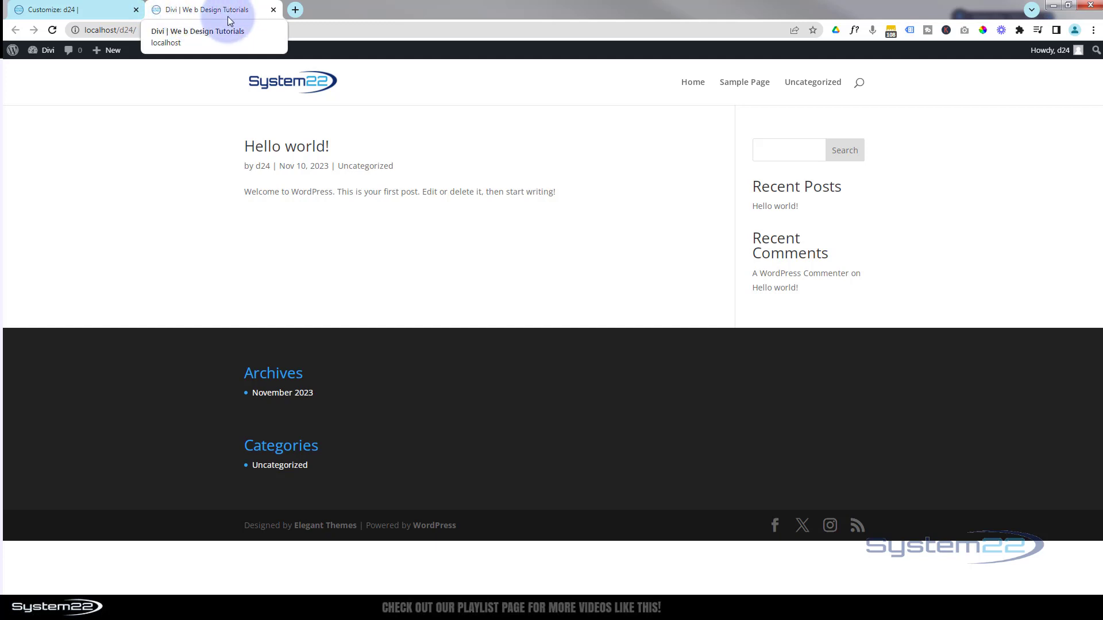
{"action": "mouse_move", "coordinate": [257, 21]}
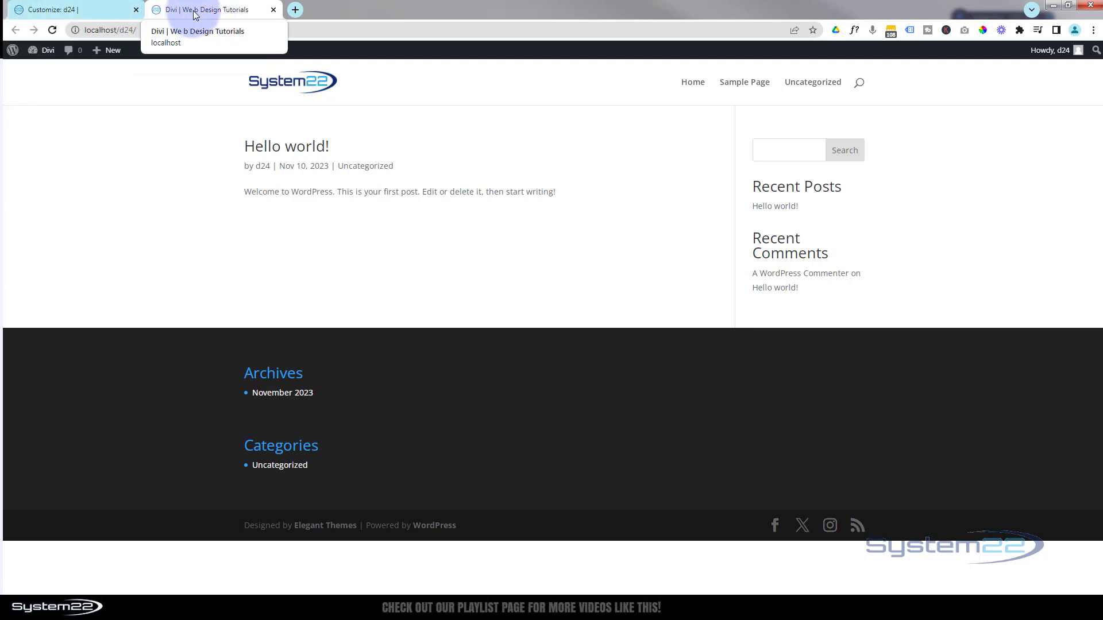
{"action": "left_click", "coordinate": [56, 10]}
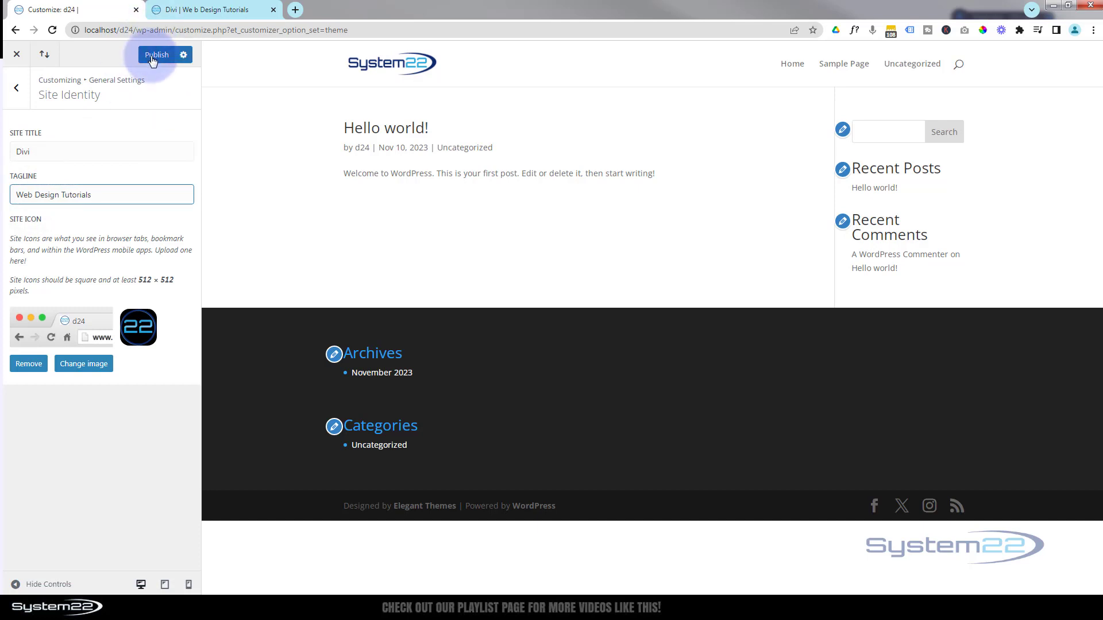
Publish the Divi title, 'Web Design Tutorials' tagline and 22 site icon.
{"action": "left_click", "coordinate": [156, 54]}
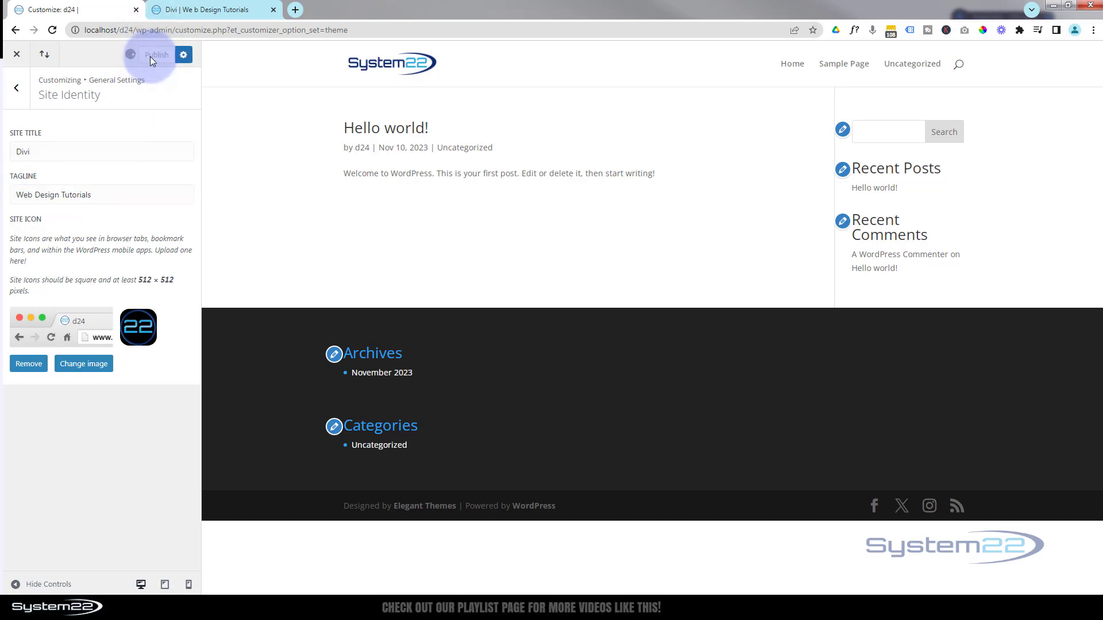
{"action": "left_click", "coordinate": [155, 54]}
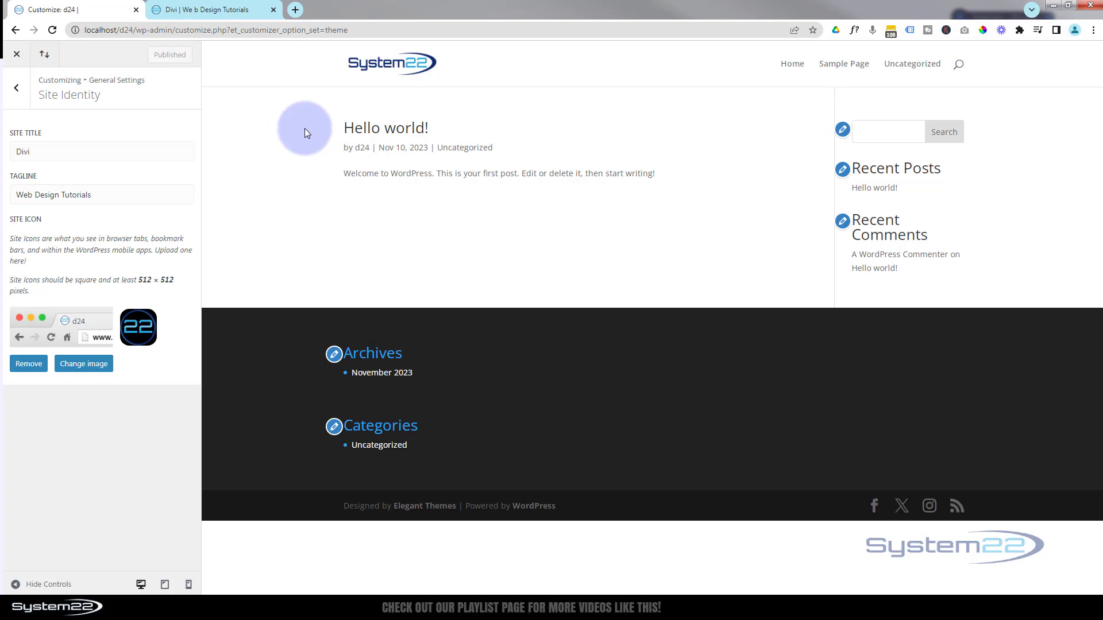
{"action": "mouse_move", "coordinate": [307, 147]}
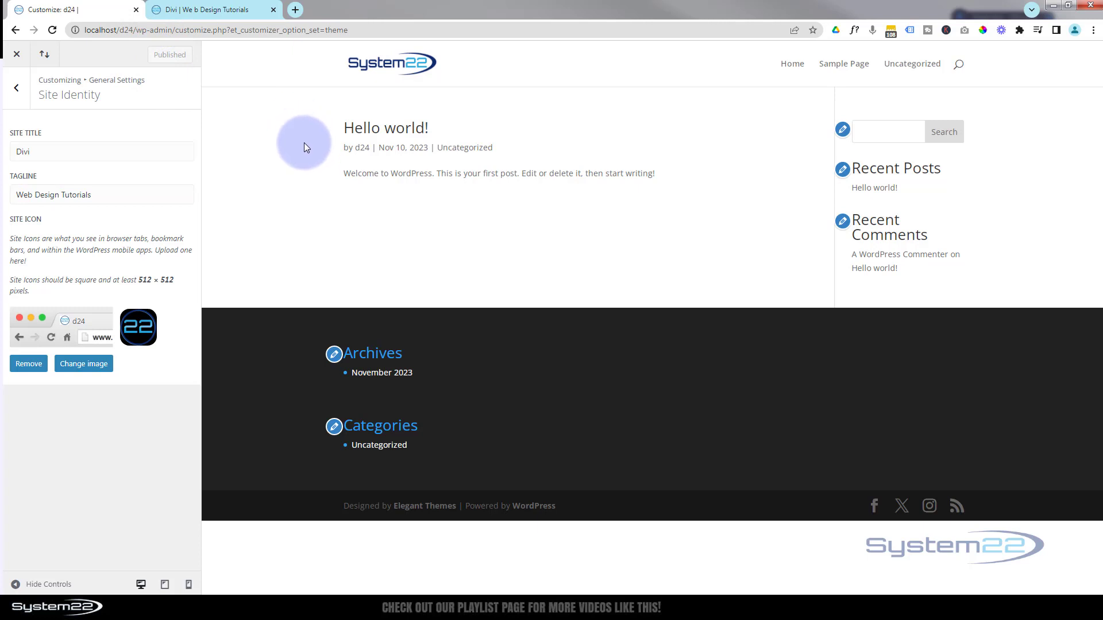